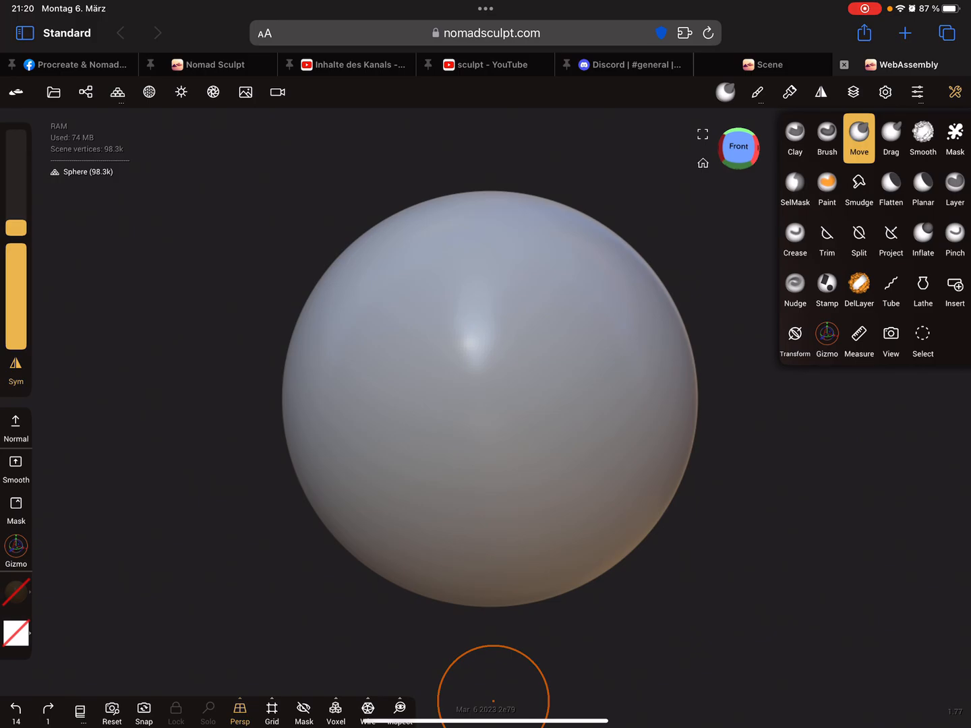
Step: Turn on the Wire overlay to show the sphere's mesh, then delete the sphere
{"action": "left_click", "coordinate": [368, 711]}
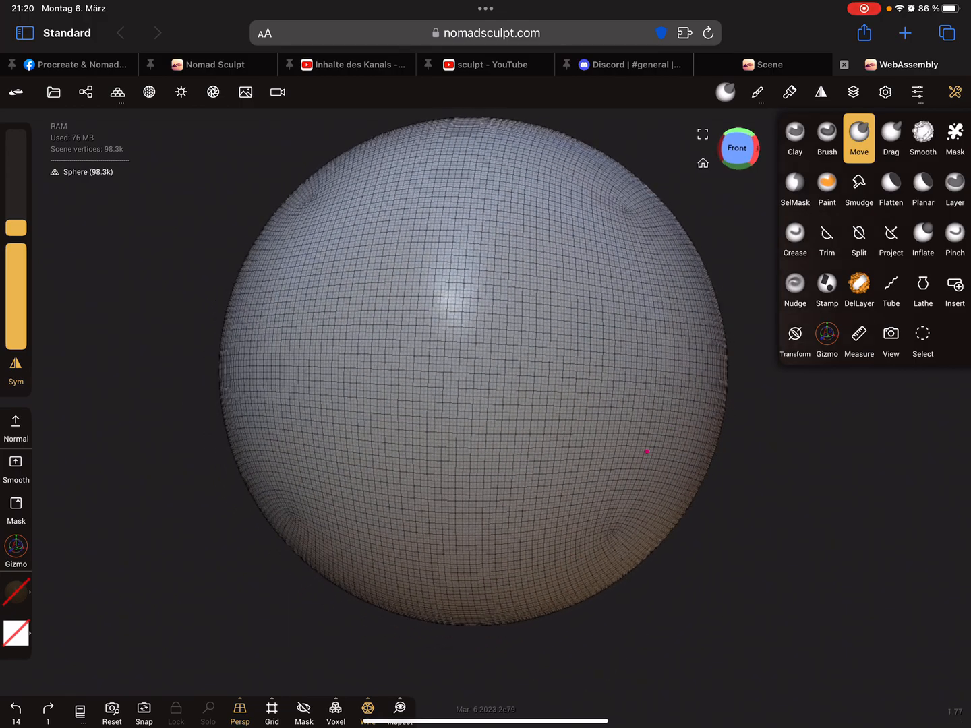
{"action": "left_click_drag", "start_coordinate": [646, 452], "coordinate": [760, 402]}
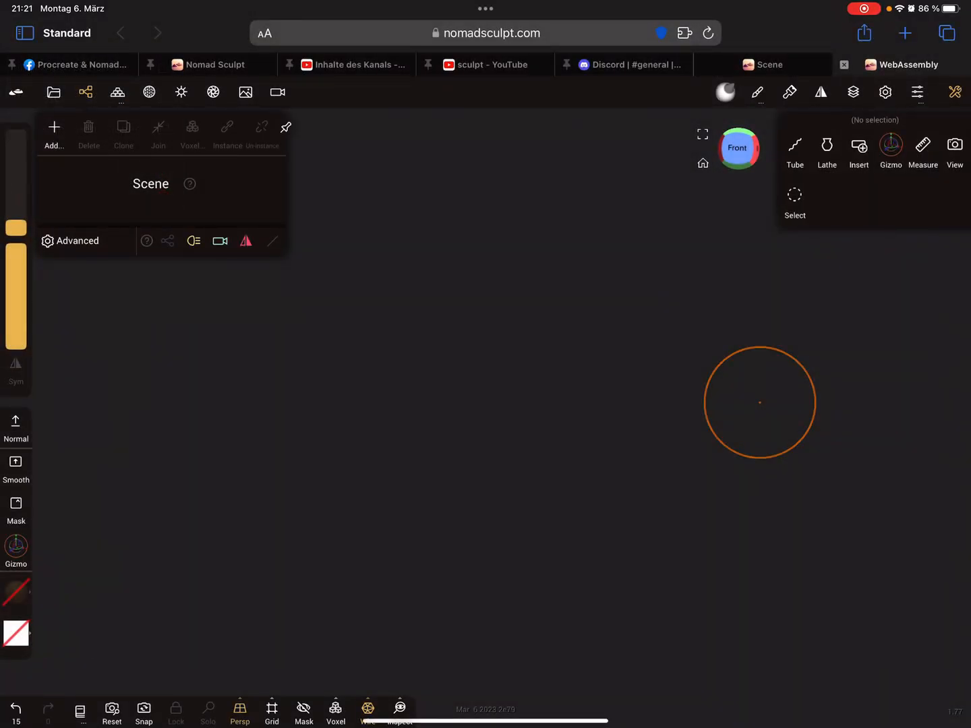
Step: Add a Box primitive and raise its post subdivision until edges round off (11.6k vertices)
{"action": "left_click", "coordinate": [54, 131]}
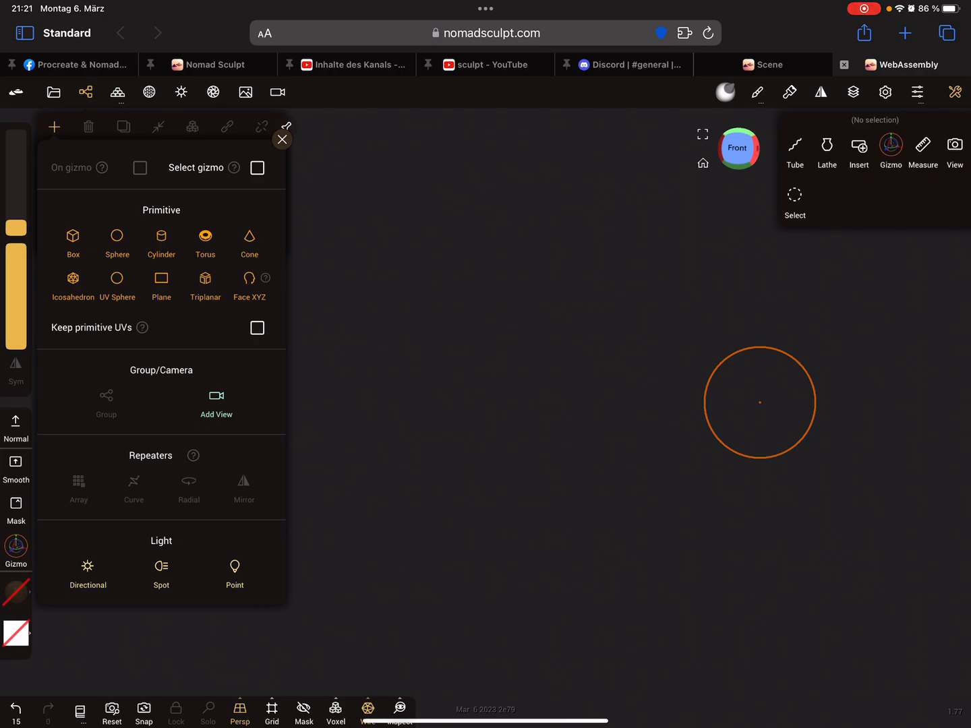
{"action": "left_click", "coordinate": [73, 243]}
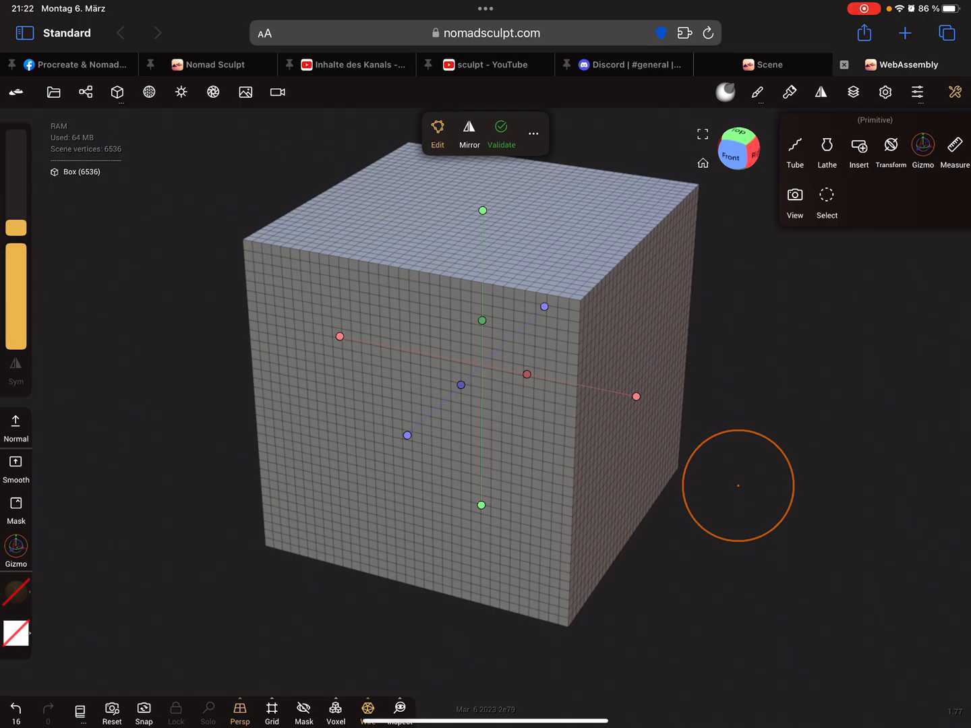
{"action": "left_click", "coordinate": [116, 92]}
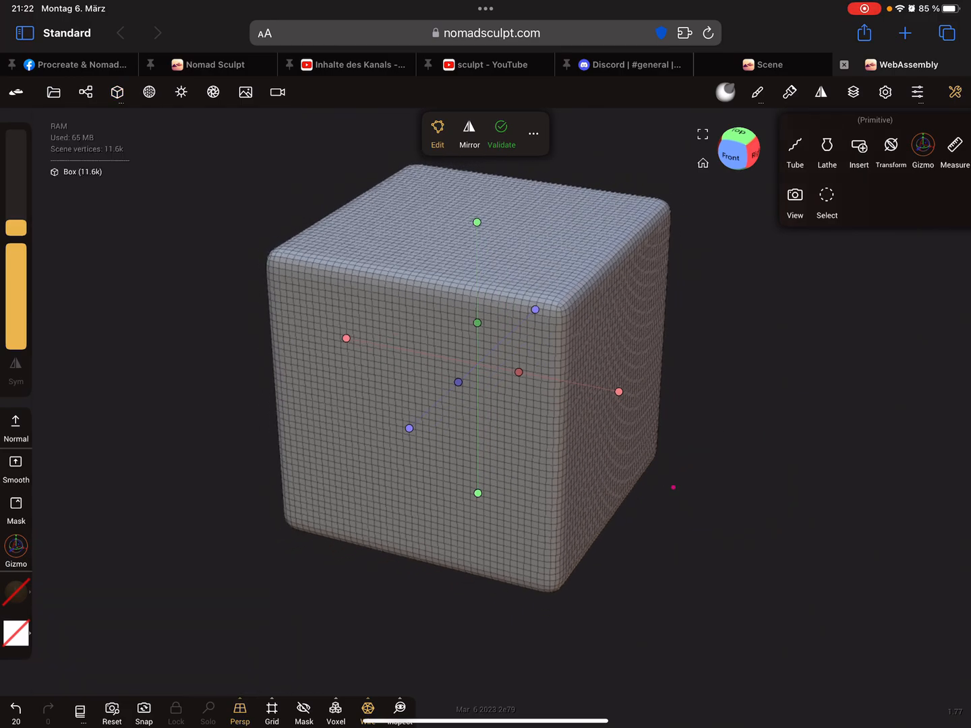
Step: Set the box's post subdivision and division to 0, validate, and pull it with Move
{"action": "left_click", "coordinate": [86, 92]}
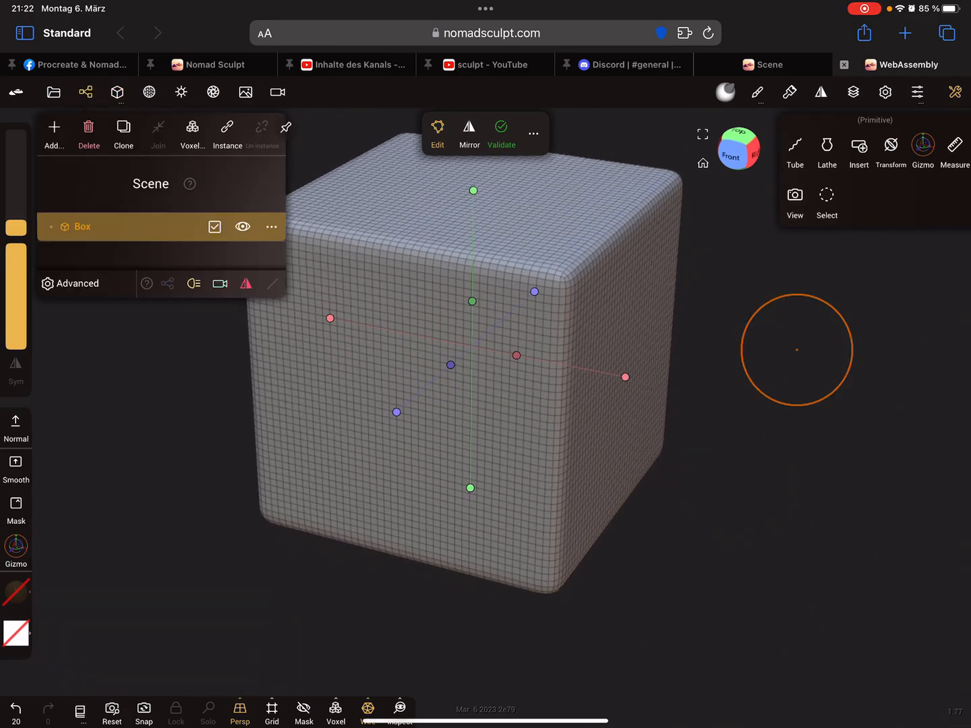
{"action": "left_click", "coordinate": [285, 127]}
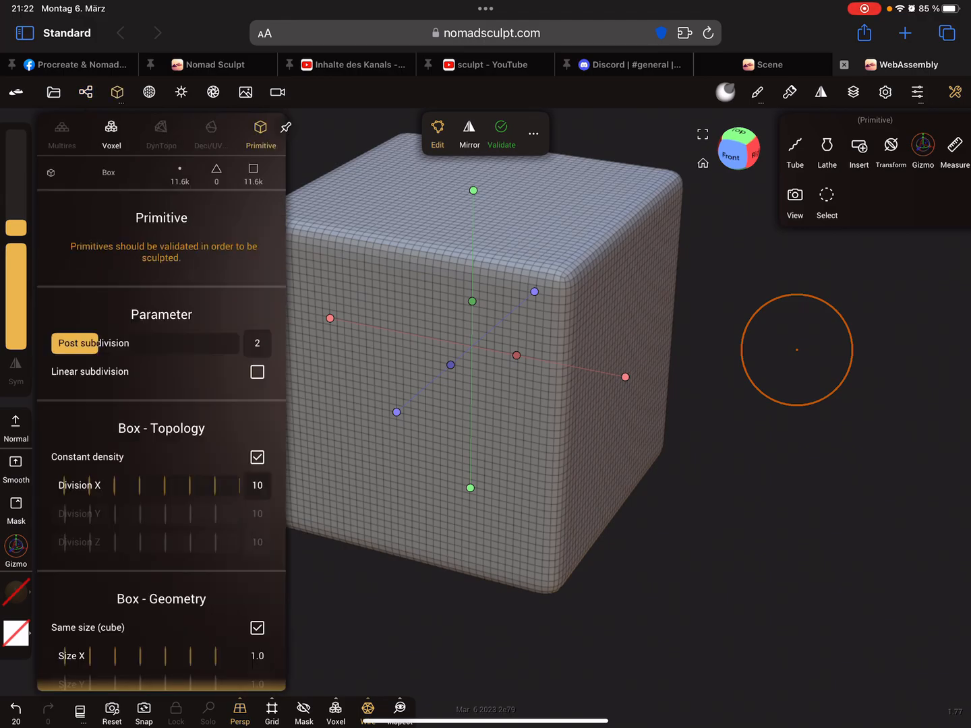
{"action": "left_click", "coordinate": [286, 127]}
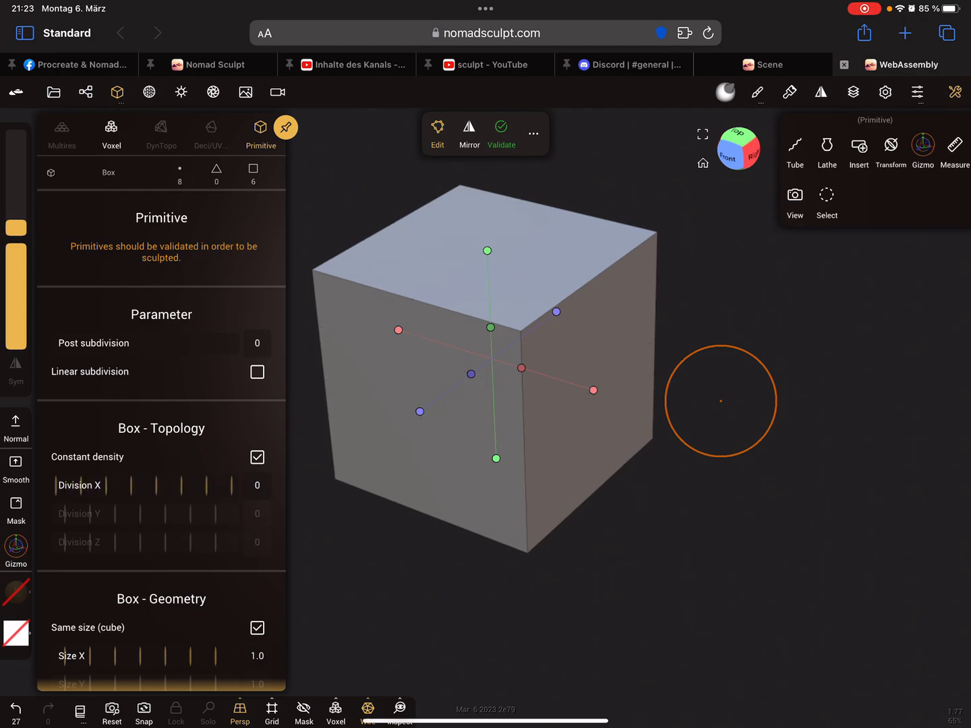
{"action": "left_click_drag", "start_coordinate": [721, 400], "coordinate": [624, 537]}
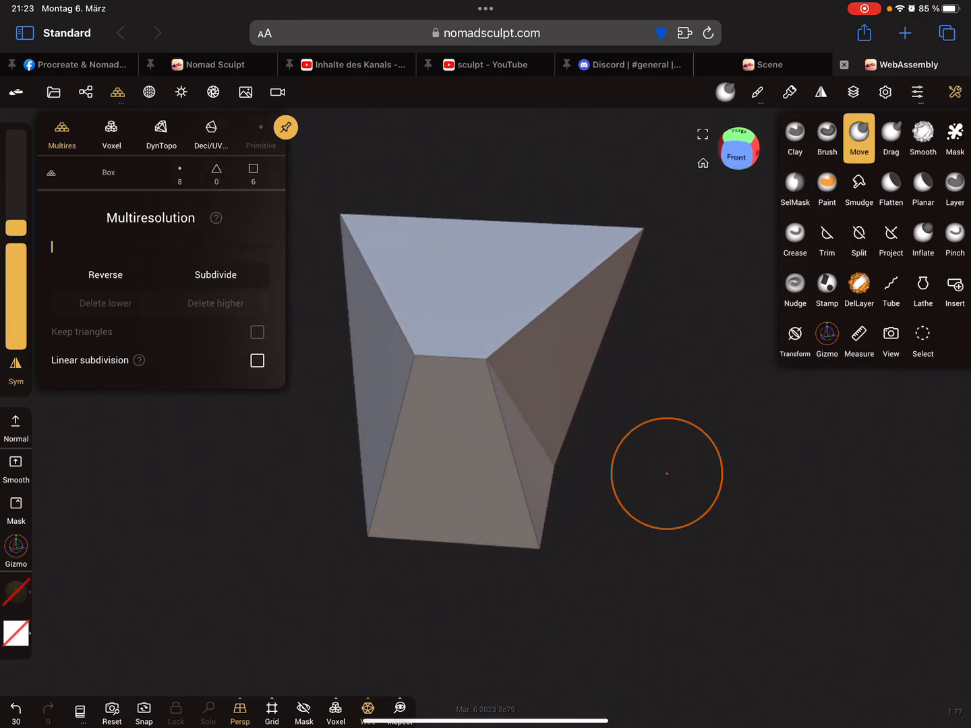
Step: Linearly subdivide the cube to 26 vertices and drag corners and faces into spikes
{"action": "left_click_drag", "start_coordinate": [666, 473], "coordinate": [298, 554]}
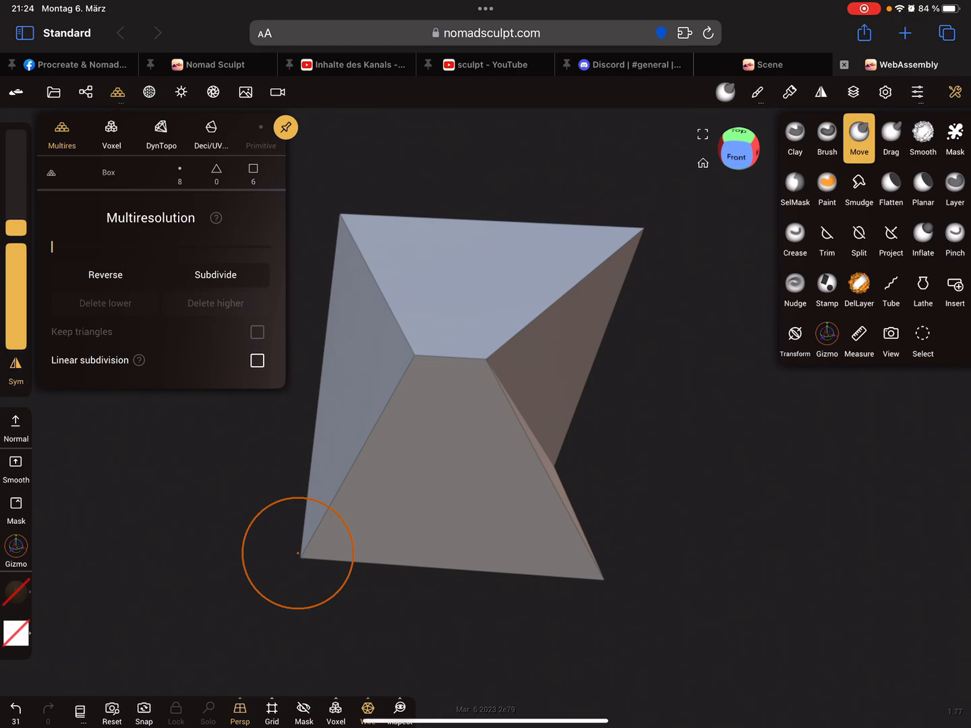
{"action": "left_click_drag", "start_coordinate": [297, 551], "coordinate": [548, 614]}
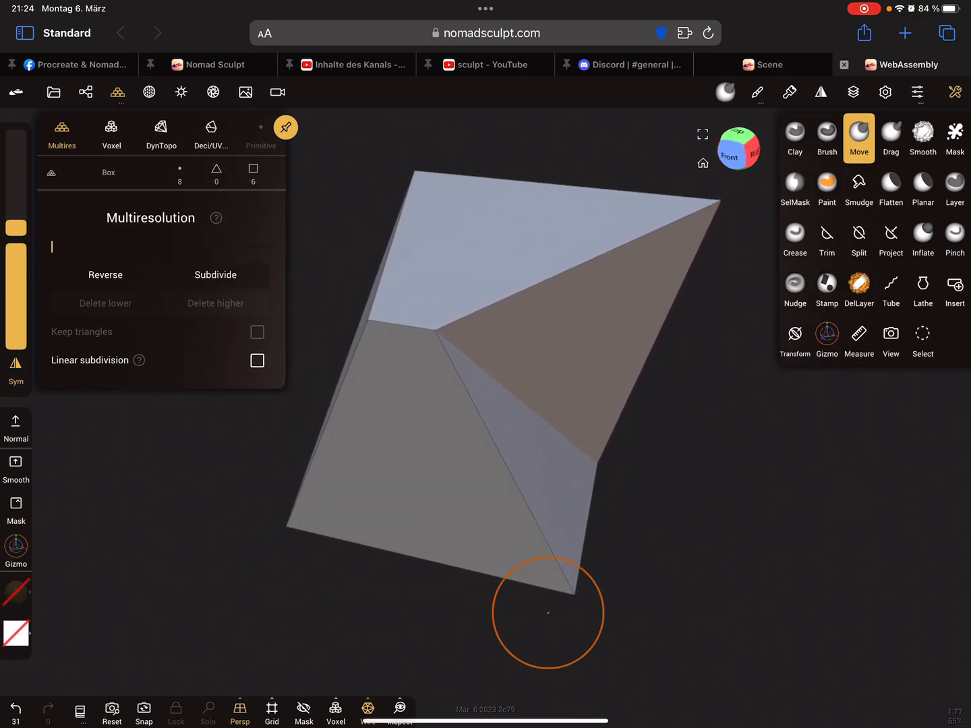
{"action": "left_click_drag", "start_coordinate": [548, 614], "coordinate": [663, 406]}
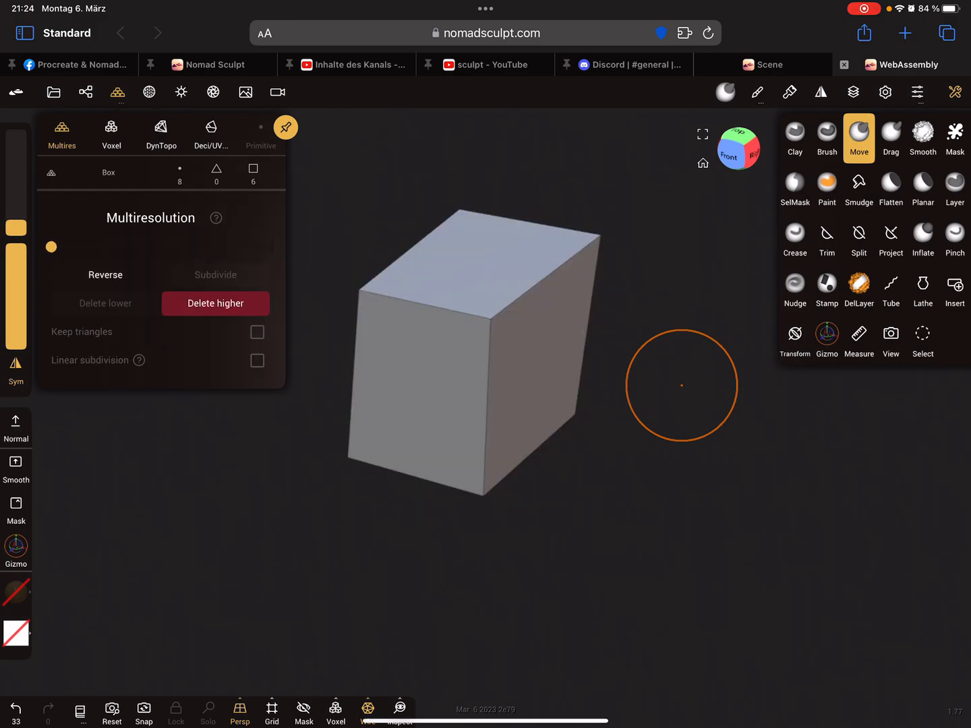
{"action": "left_click_drag", "start_coordinate": [681, 384], "coordinate": [610, 509]}
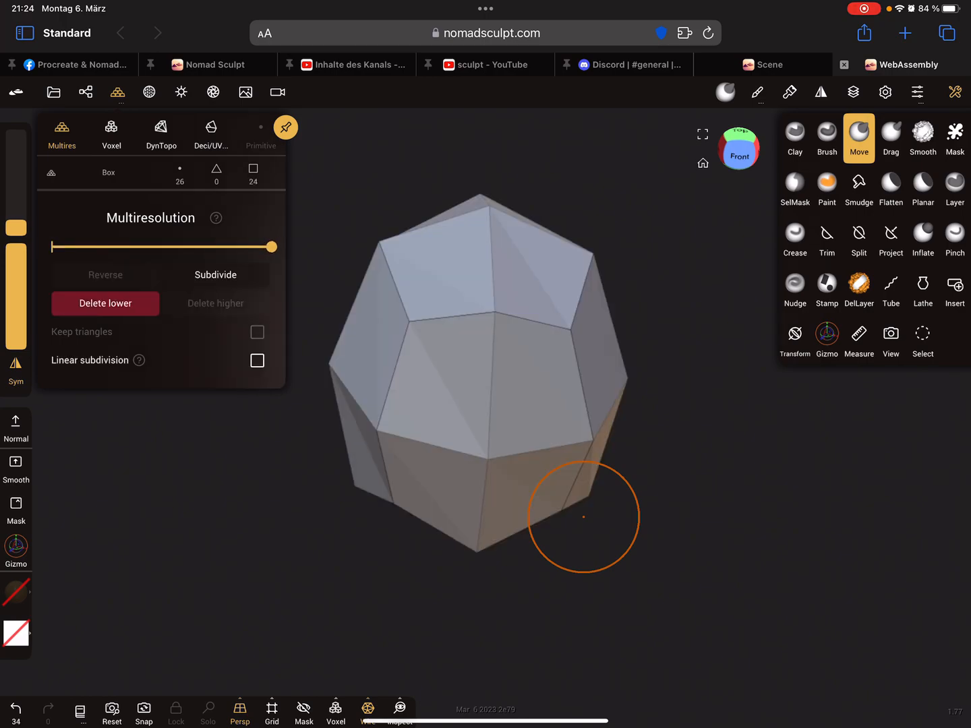
{"action": "left_click_drag", "start_coordinate": [271, 246], "coordinate": [51, 246]}
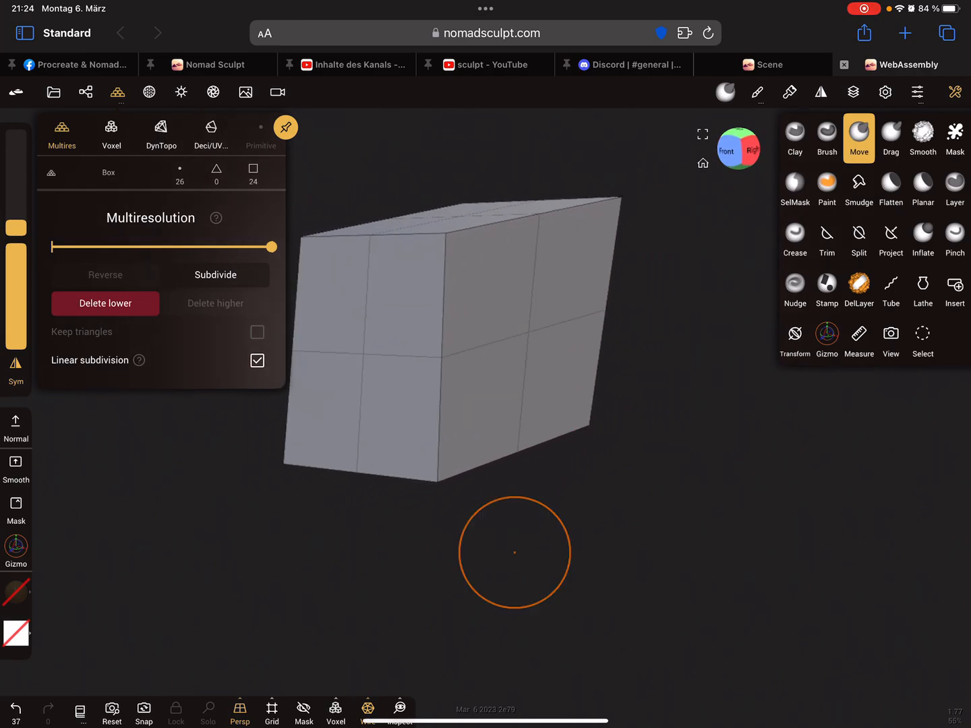
{"action": "left_click_drag", "start_coordinate": [515, 552], "coordinate": [578, 450]}
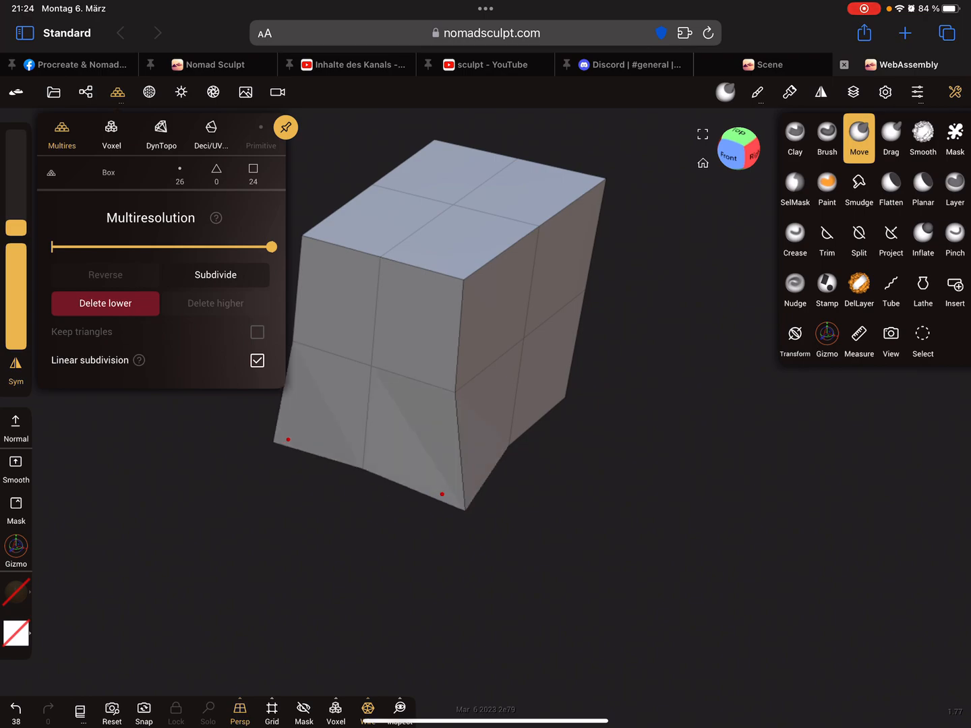
{"action": "left_click_drag", "start_coordinate": [442, 494], "coordinate": [513, 556]}
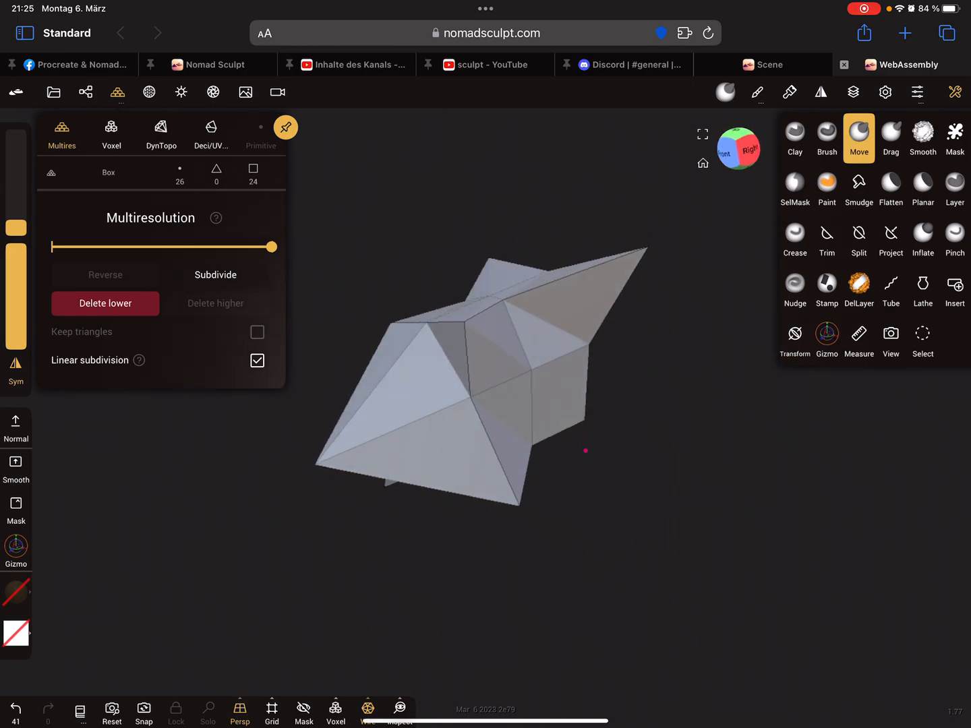
{"action": "left_click_drag", "start_coordinate": [585, 451], "coordinate": [651, 482]}
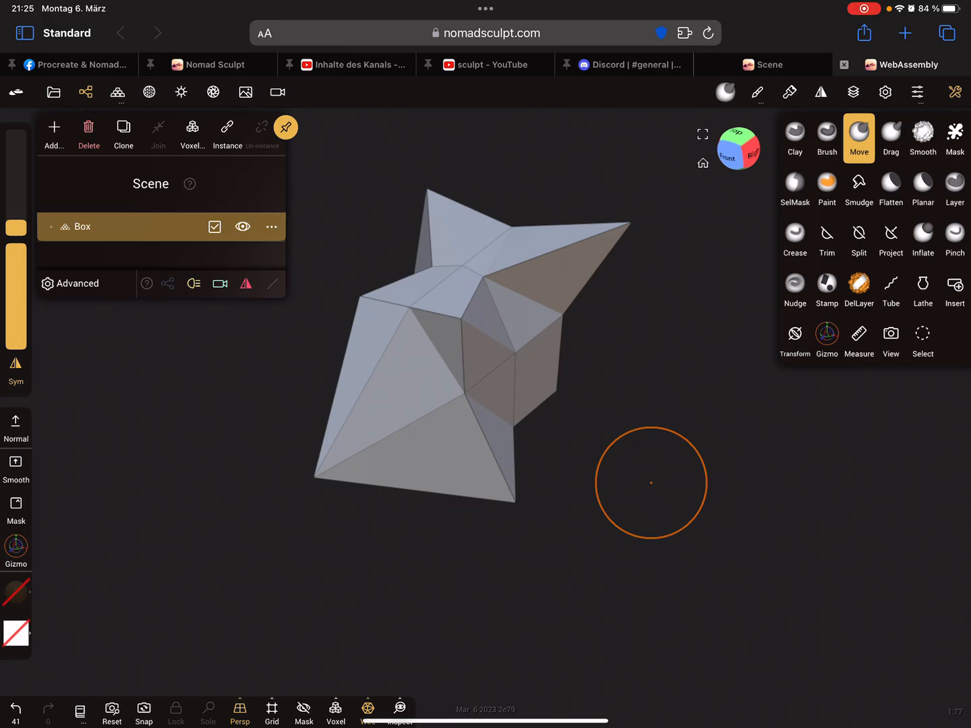
Step: Add a new box primitive and pull two bumps up from its top edge
{"action": "left_click", "coordinate": [54, 128]}
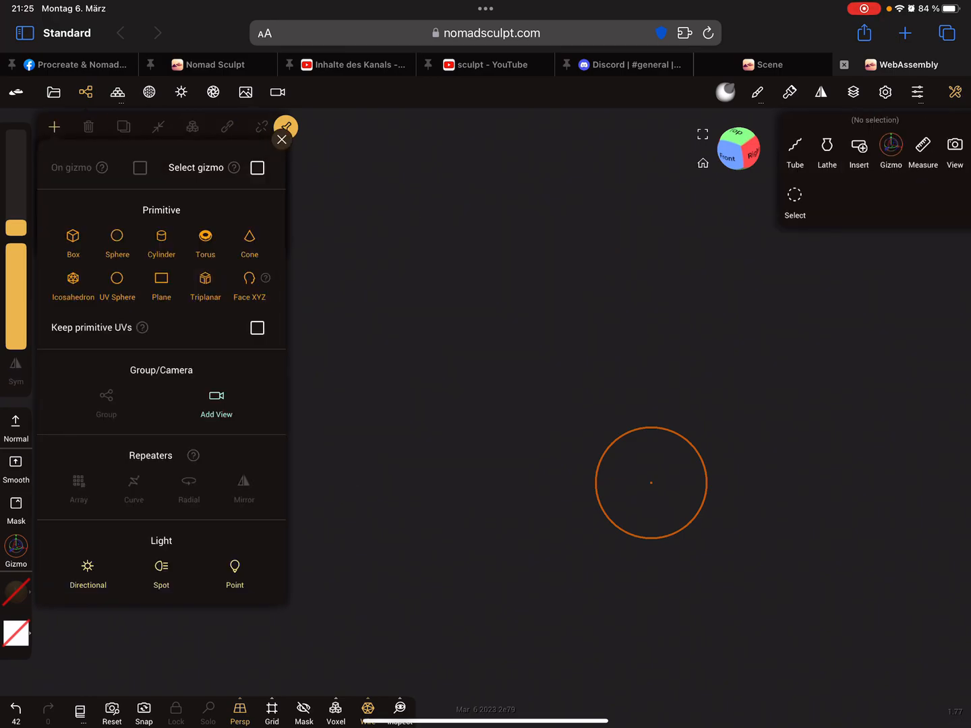
{"action": "left_click", "coordinate": [73, 242]}
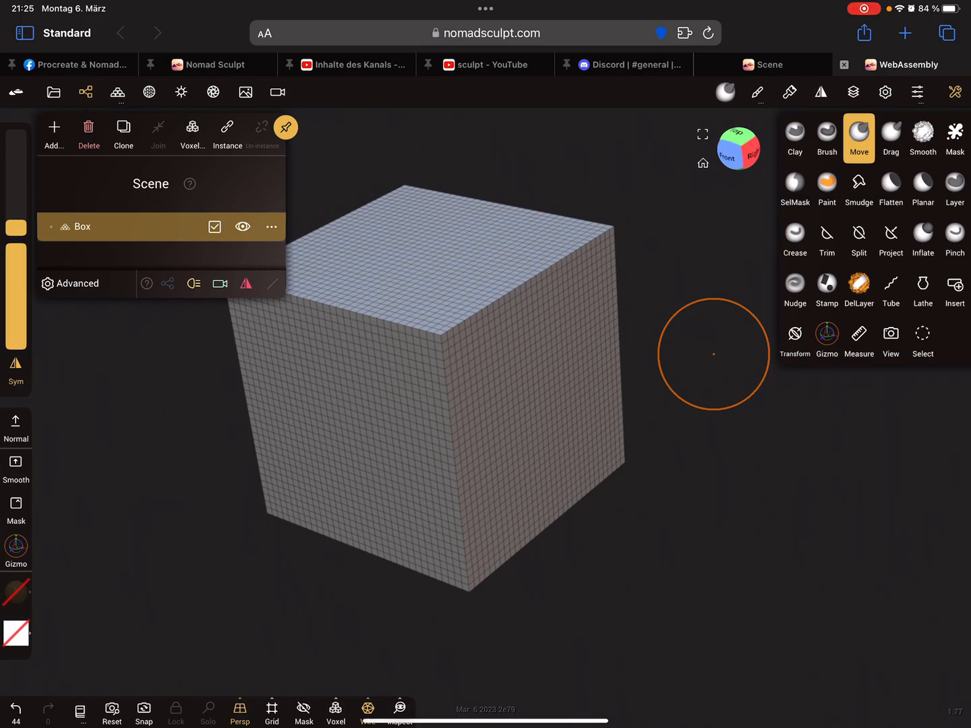
{"action": "left_click_drag", "start_coordinate": [713, 354], "coordinate": [624, 504]}
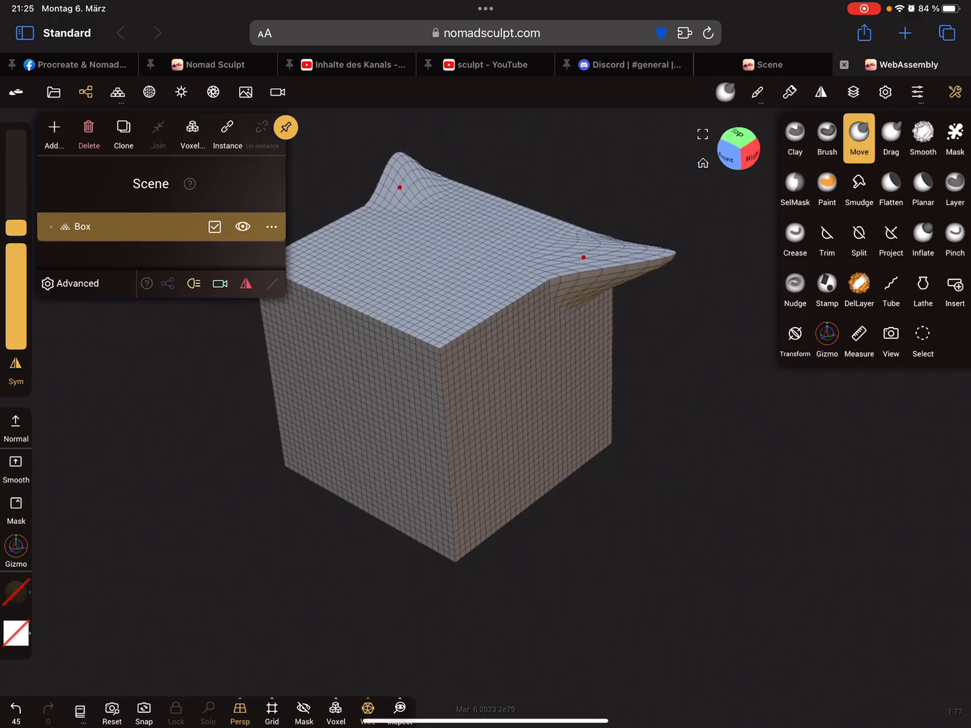
{"action": "left_click_drag", "start_coordinate": [399, 187], "coordinate": [445, 300]}
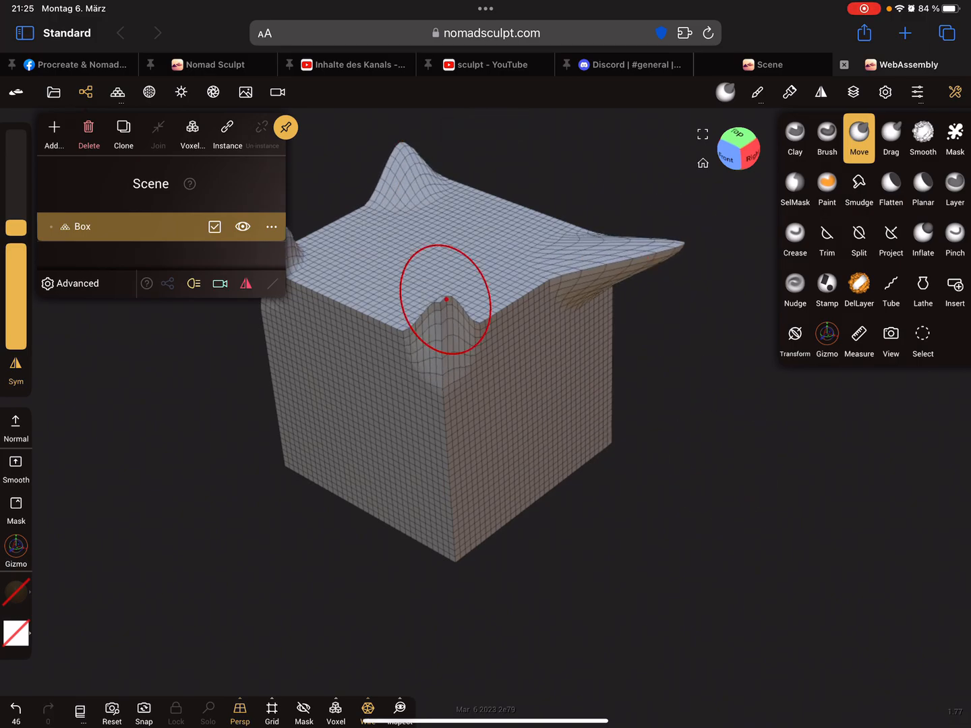
Step: Bend the top of the box sideways into a curved, twisted shape
{"action": "left_click", "coordinate": [15, 708]}
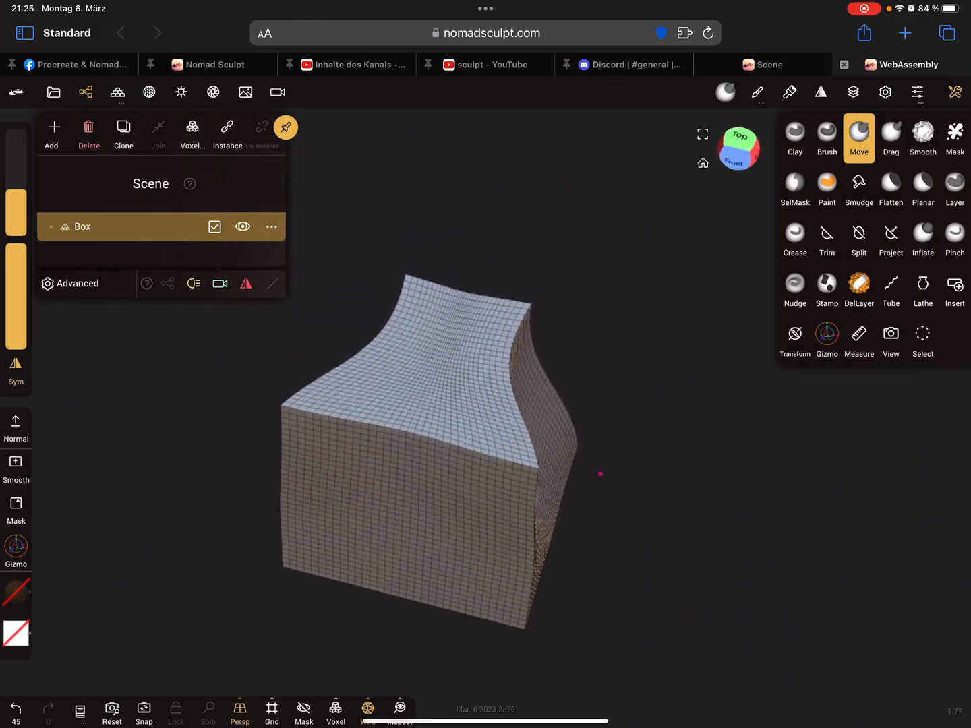
{"action": "left_click_drag", "start_coordinate": [600, 474], "coordinate": [661, 433]}
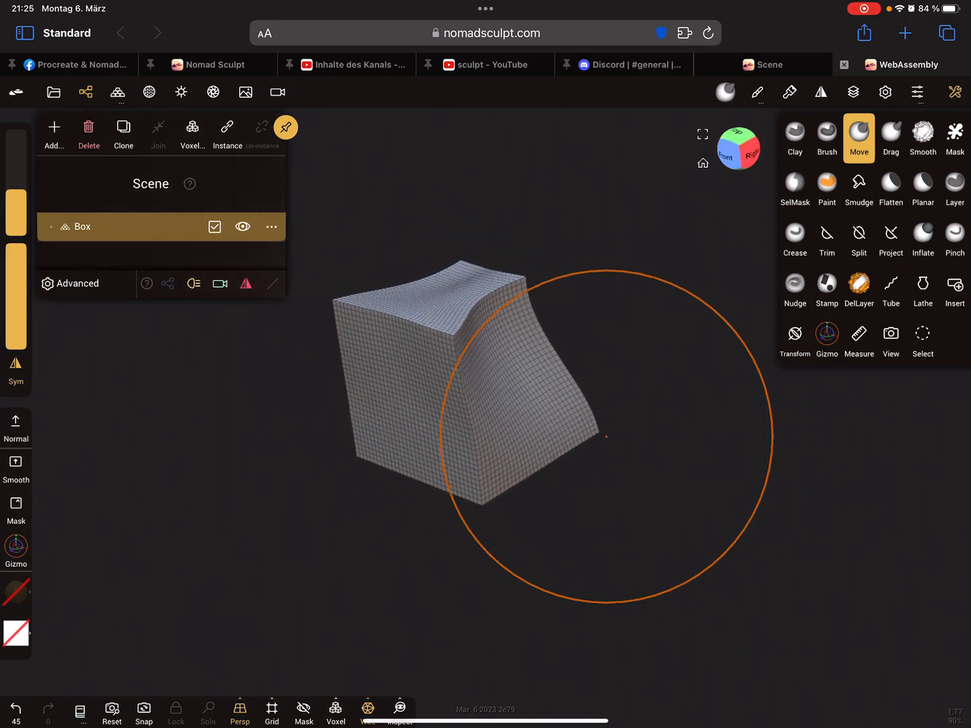
{"action": "left_click_drag", "start_coordinate": [606, 437], "coordinate": [607, 469]}
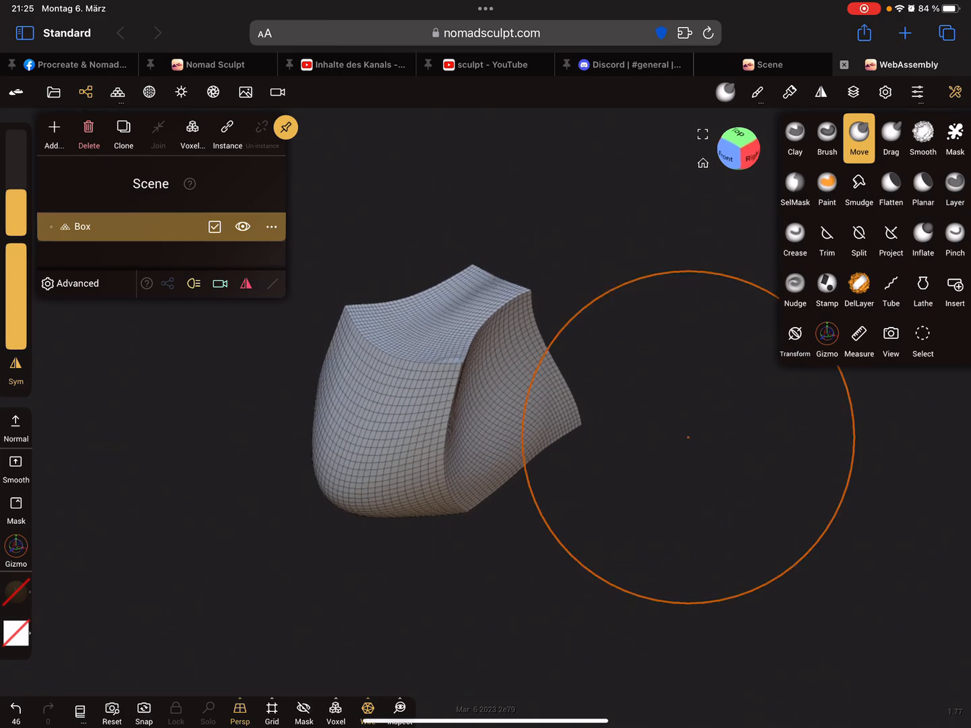
{"action": "left_click", "coordinate": [15, 707]}
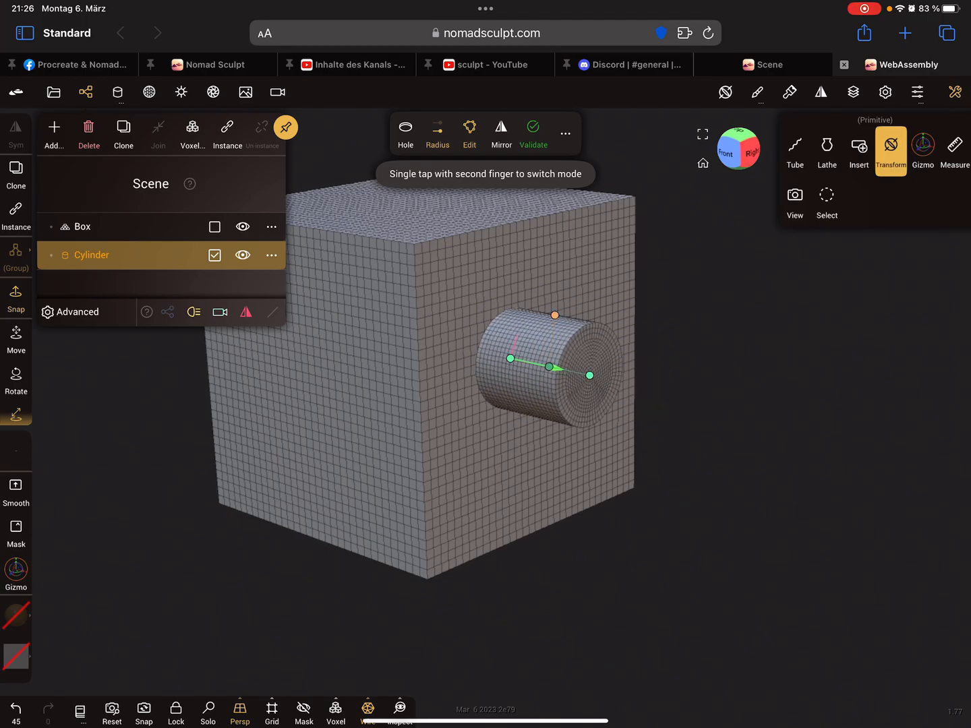
Step: Return to the Insert tool after setting a short cylinder into the box's side face
{"action": "left_click", "coordinate": [859, 151]}
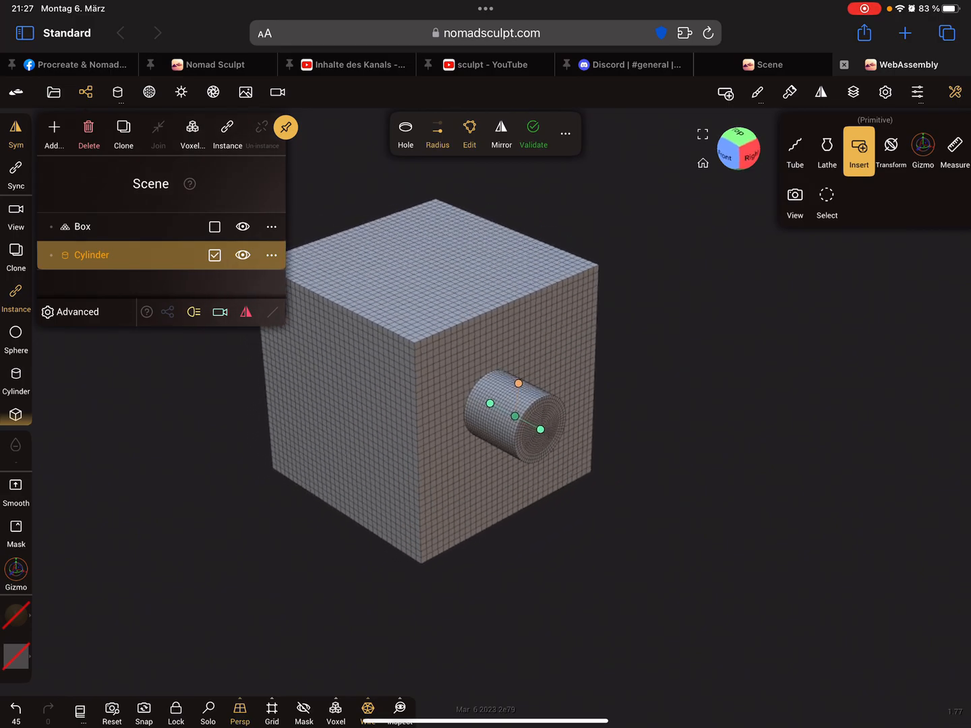
Step: Insert wider cylinders on the box's top and side faces, then undo them all
{"action": "left_click_drag", "start_coordinate": [519, 383], "coordinate": [522, 349]}
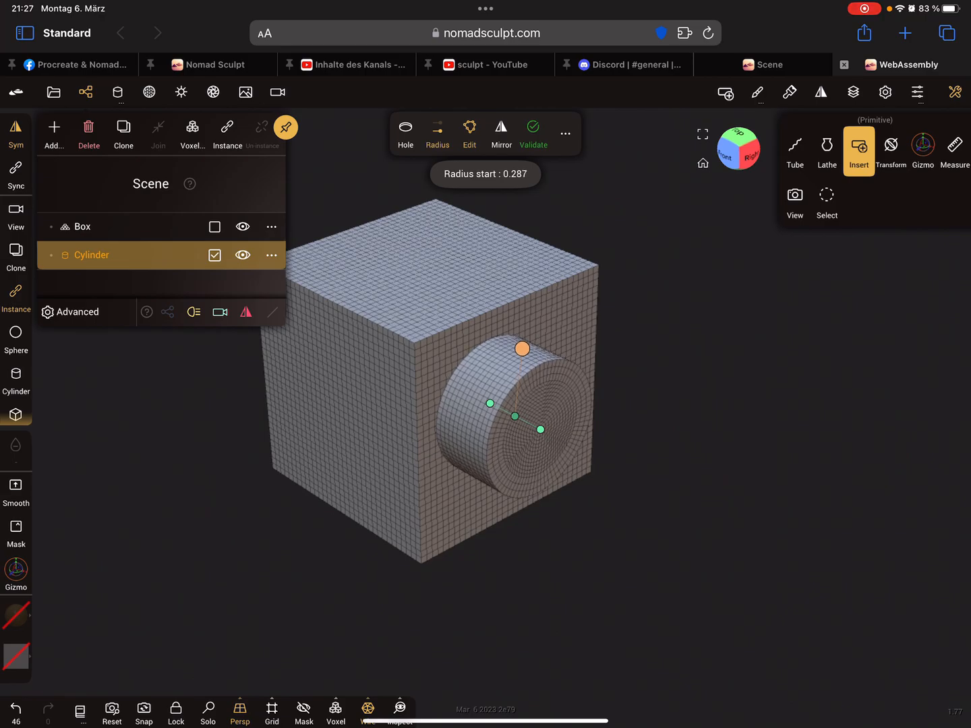
{"action": "left_click_drag", "start_coordinate": [523, 348], "coordinate": [521, 350]}
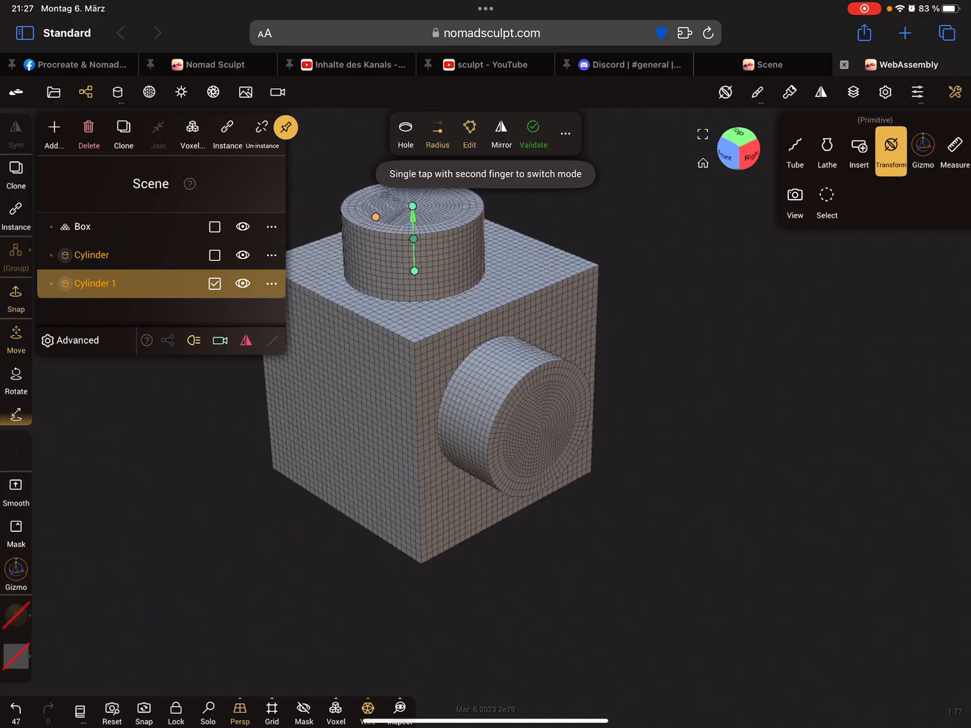
{"action": "left_click", "coordinate": [122, 127]}
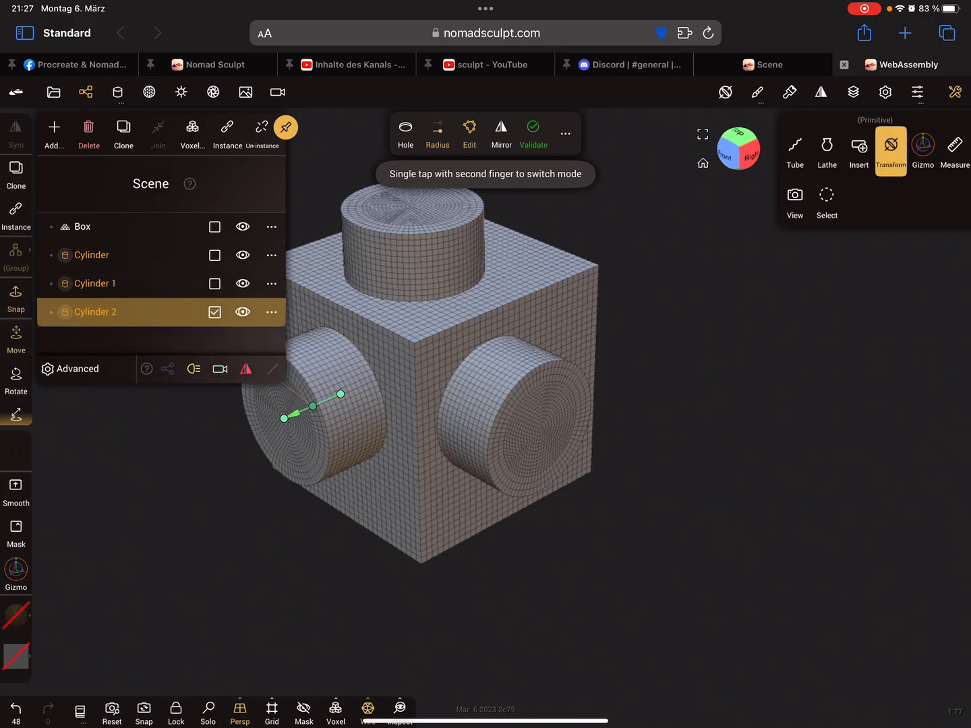
{"action": "left_click", "coordinate": [858, 150]}
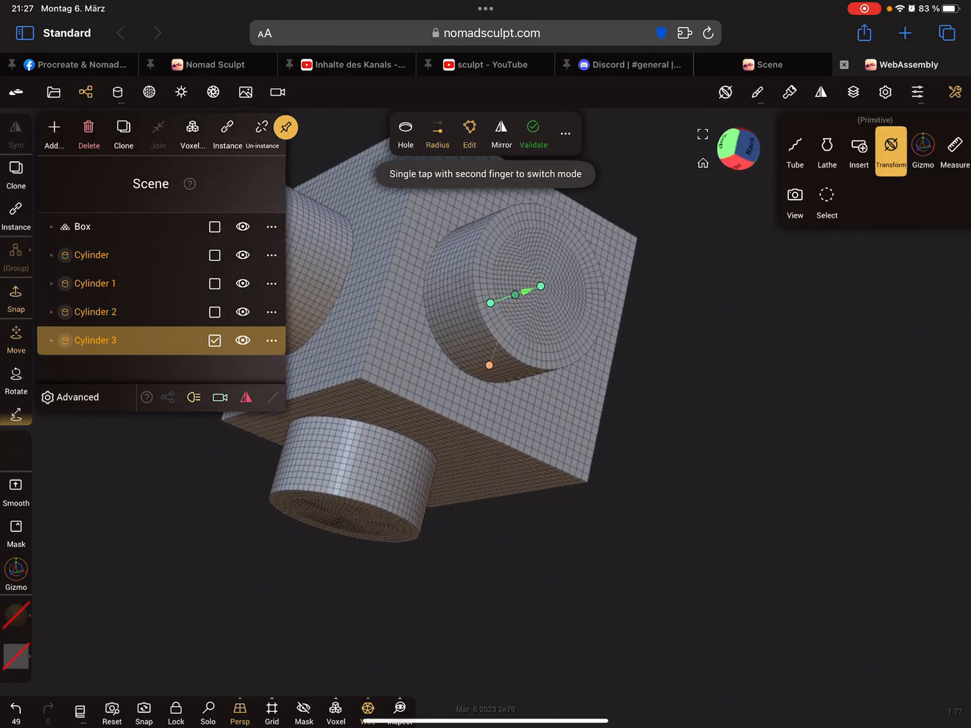
{"action": "left_click", "coordinate": [858, 147]}
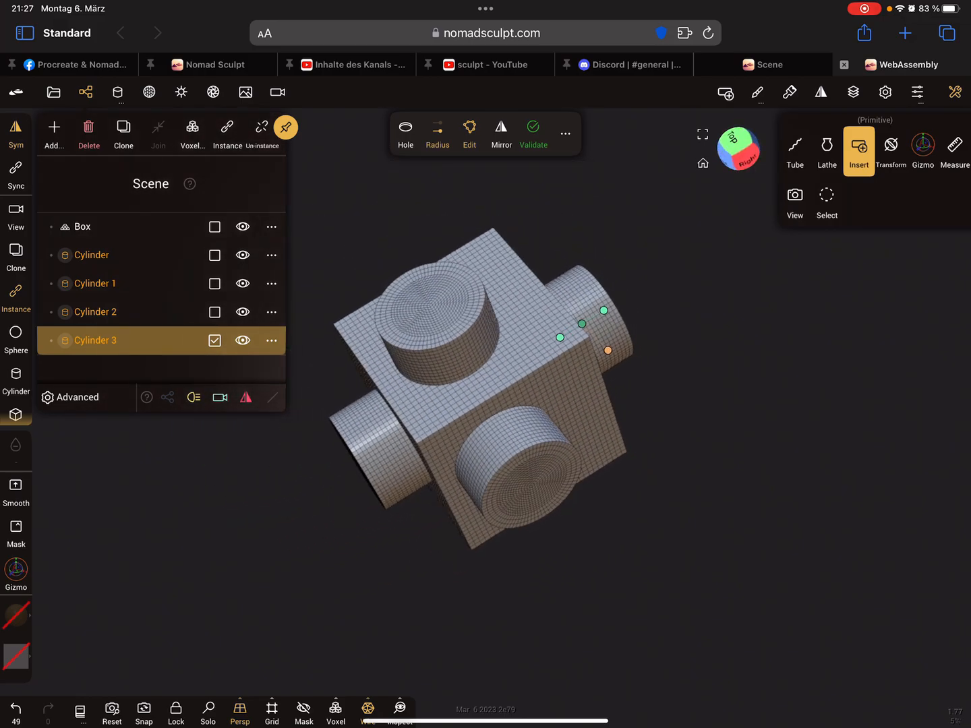
{"action": "left_click", "coordinate": [16, 708]}
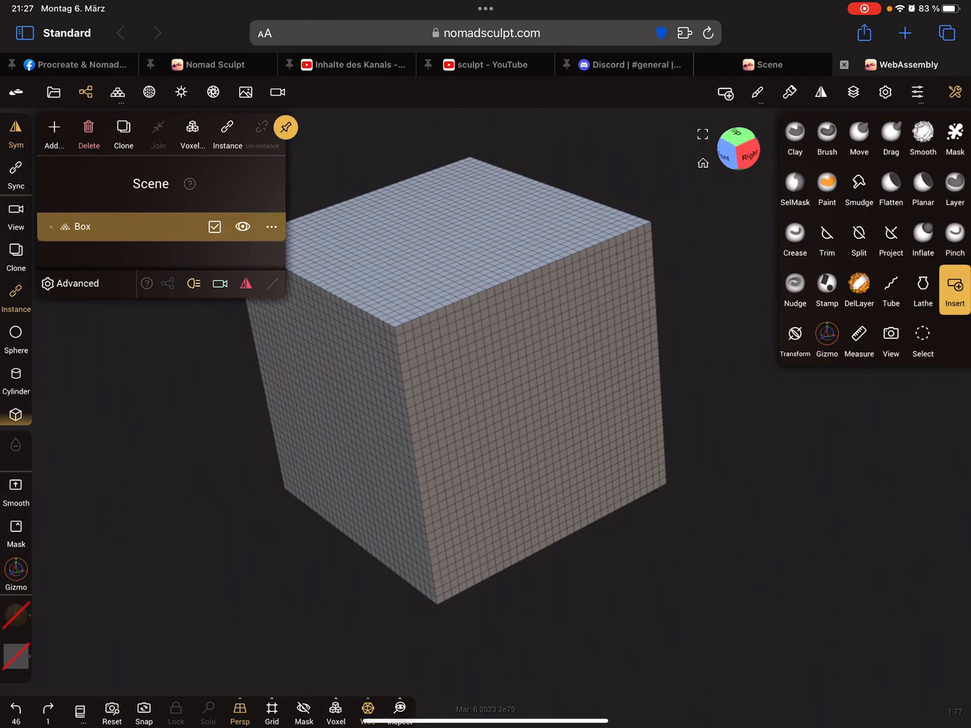
Step: Insert a tall Cylinder primitive from the Add menu to replace the box
{"action": "left_click", "coordinate": [53, 128]}
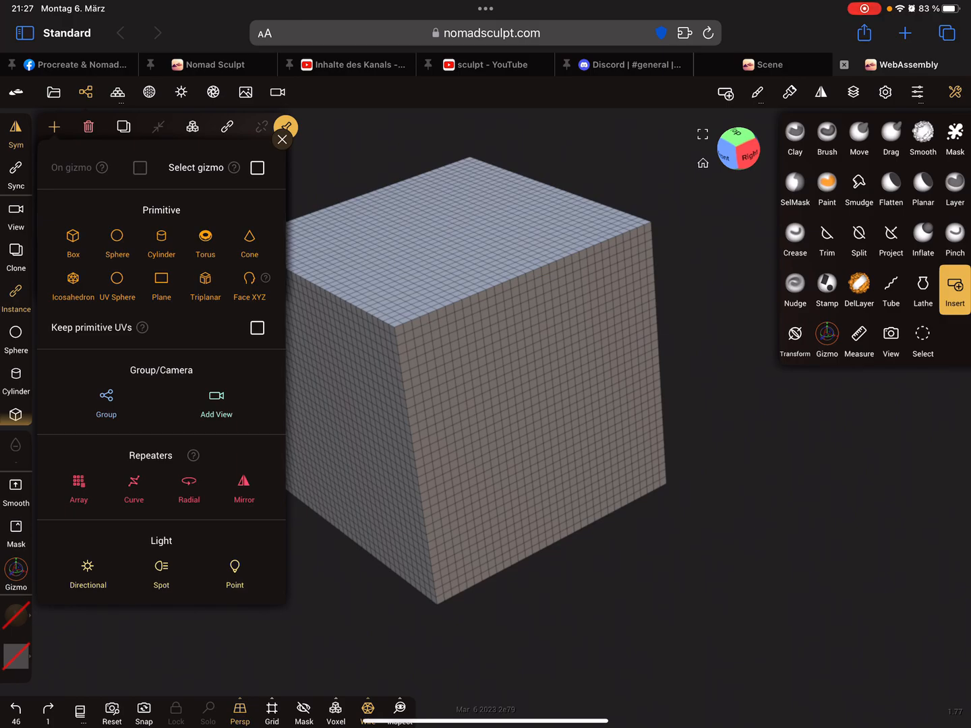
{"action": "left_click", "coordinate": [161, 243]}
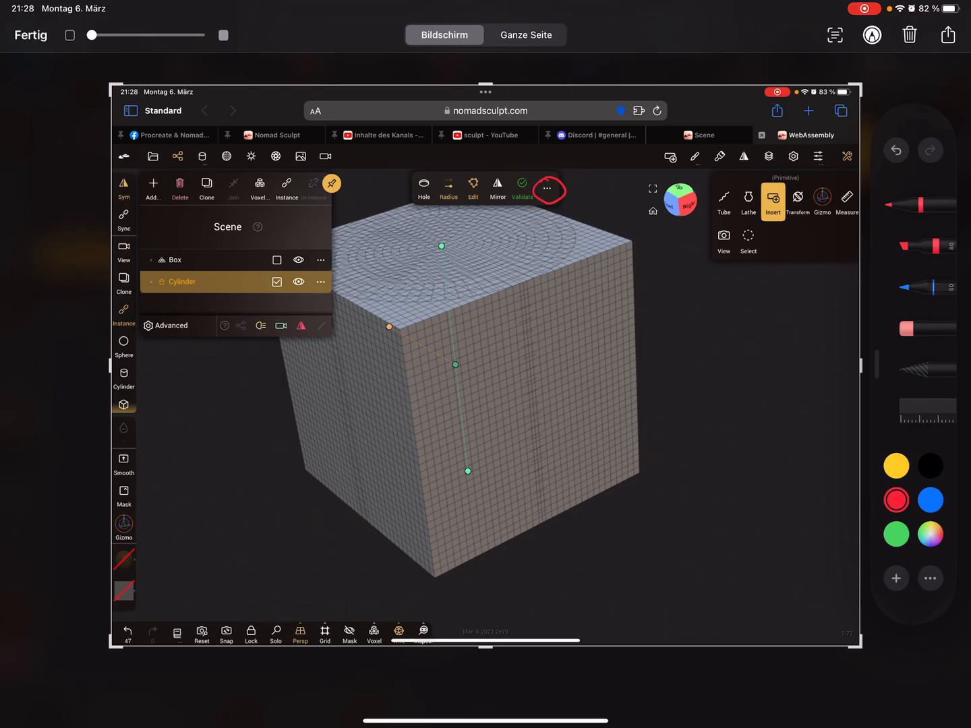
{"action": "left_click_drag", "start_coordinate": [503, 290], "coordinate": [546, 203]}
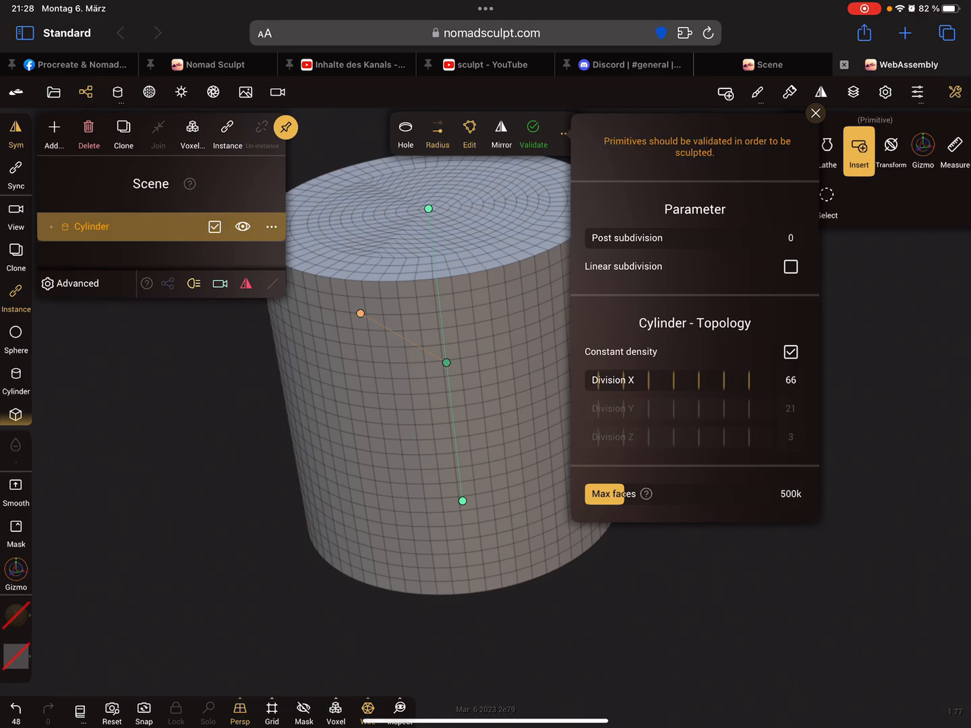
Step: Drag the cylinder's Division X slider down to 6, making a 26-vertex hexagonal prism
{"action": "left_click", "coordinate": [815, 113]}
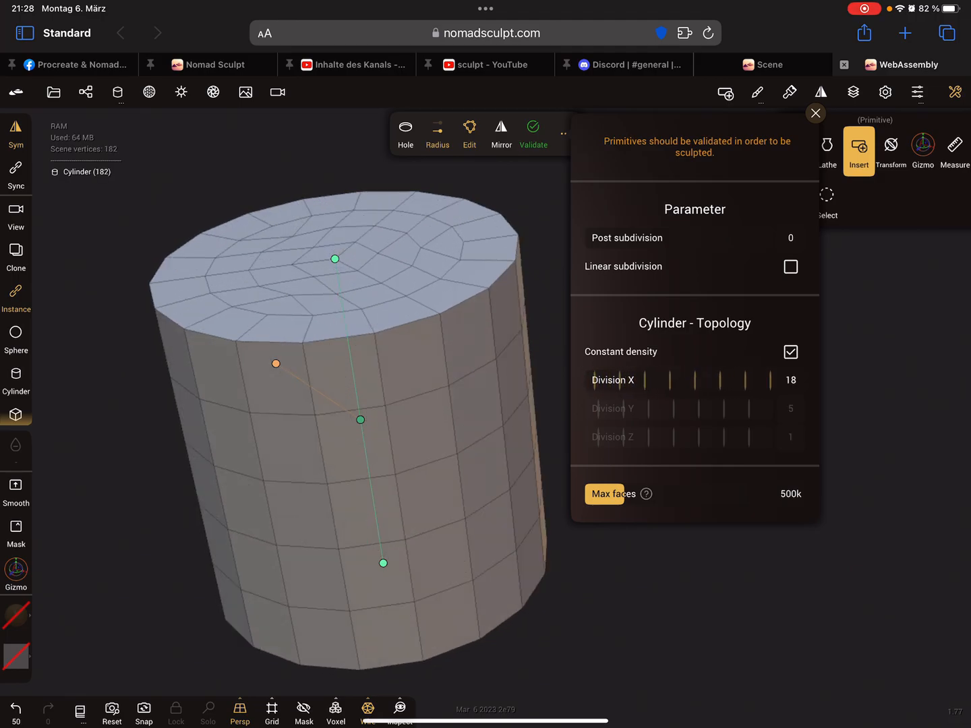
{"action": "left_click_drag", "start_coordinate": [741, 380], "coordinate": [660, 379]}
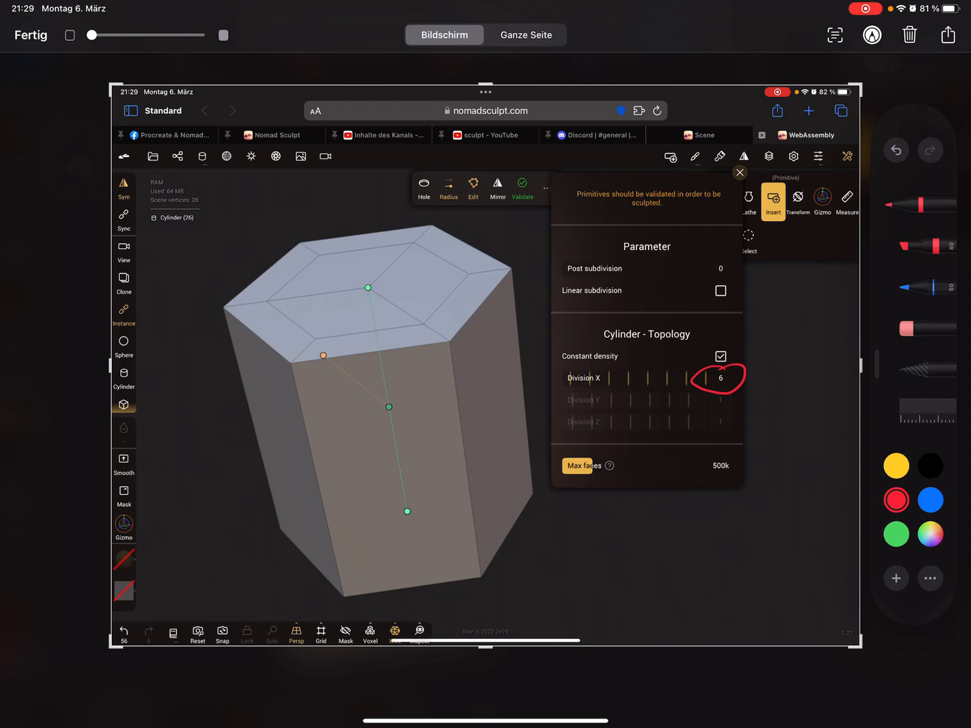
{"action": "left_click_drag", "start_coordinate": [403, 278], "coordinate": [472, 238]}
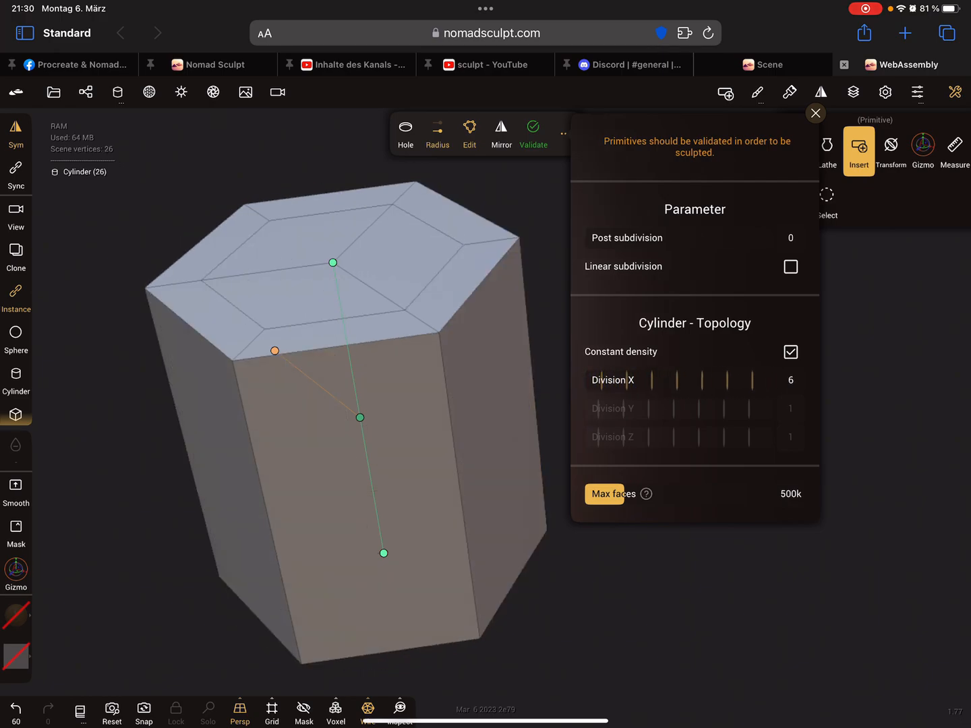
Step: Close the cylinder's topology panel and delete the cylinder, keeping only the UV sphere
{"action": "left_click", "coordinate": [814, 113]}
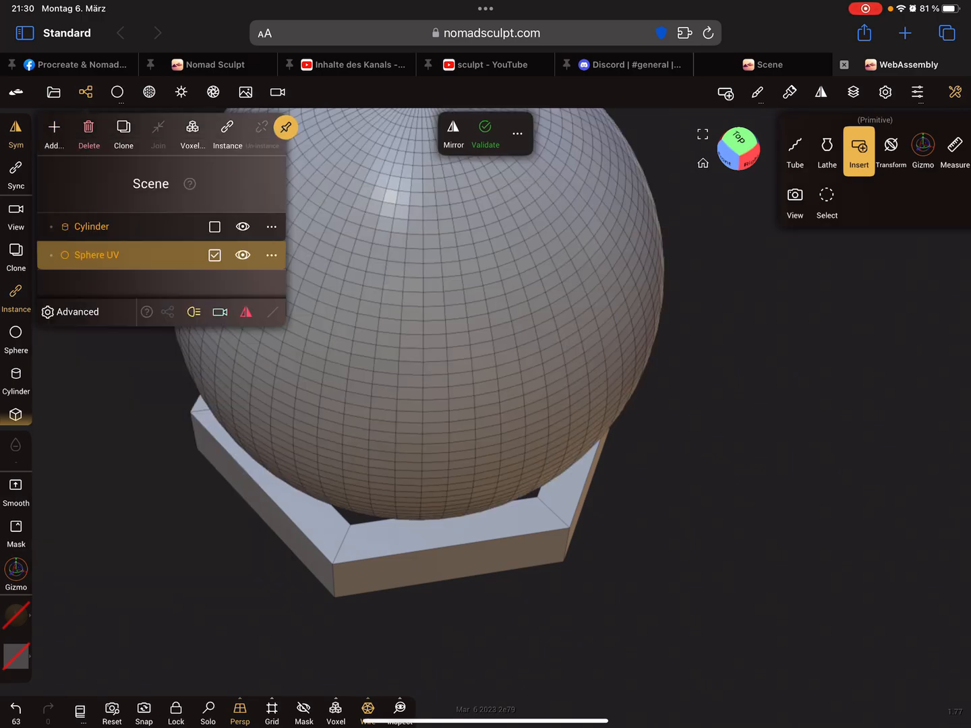
{"action": "left_click", "coordinate": [286, 127]}
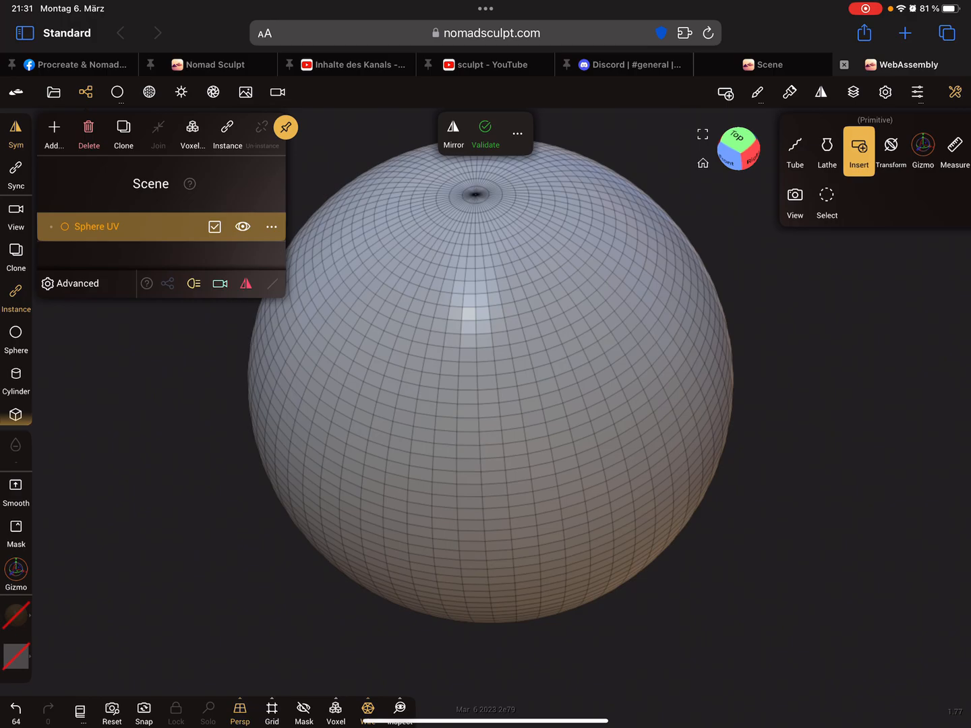
Step: Cut the UV sphere primitive to 8 by 3 divisions with constant density turned off
{"action": "left_click", "coordinate": [518, 133]}
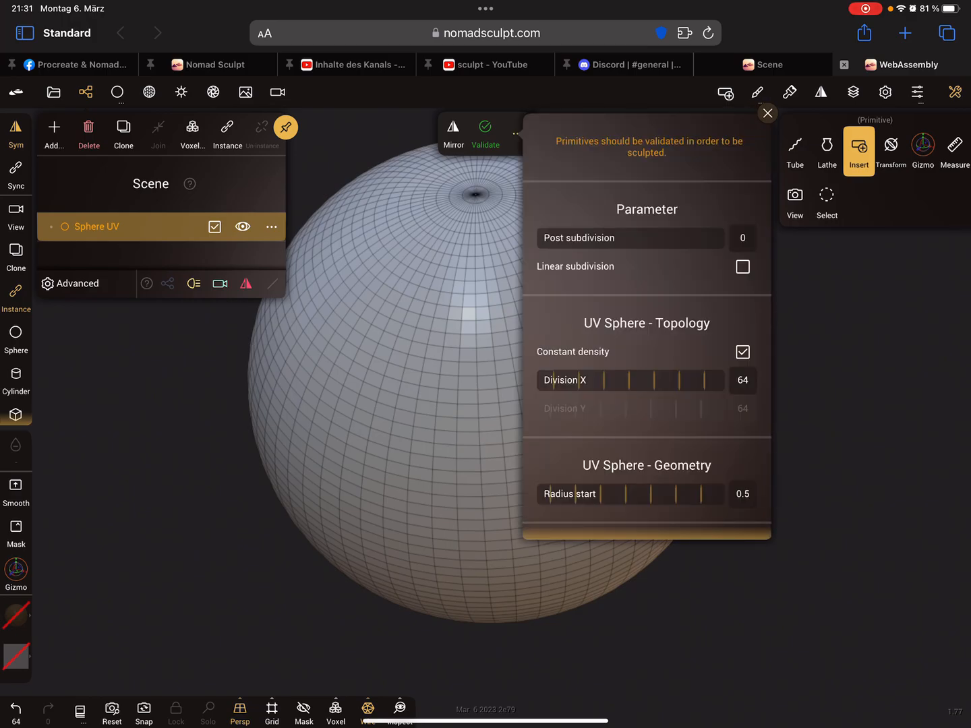
{"action": "left_click_drag", "start_coordinate": [708, 381], "coordinate": [631, 380]}
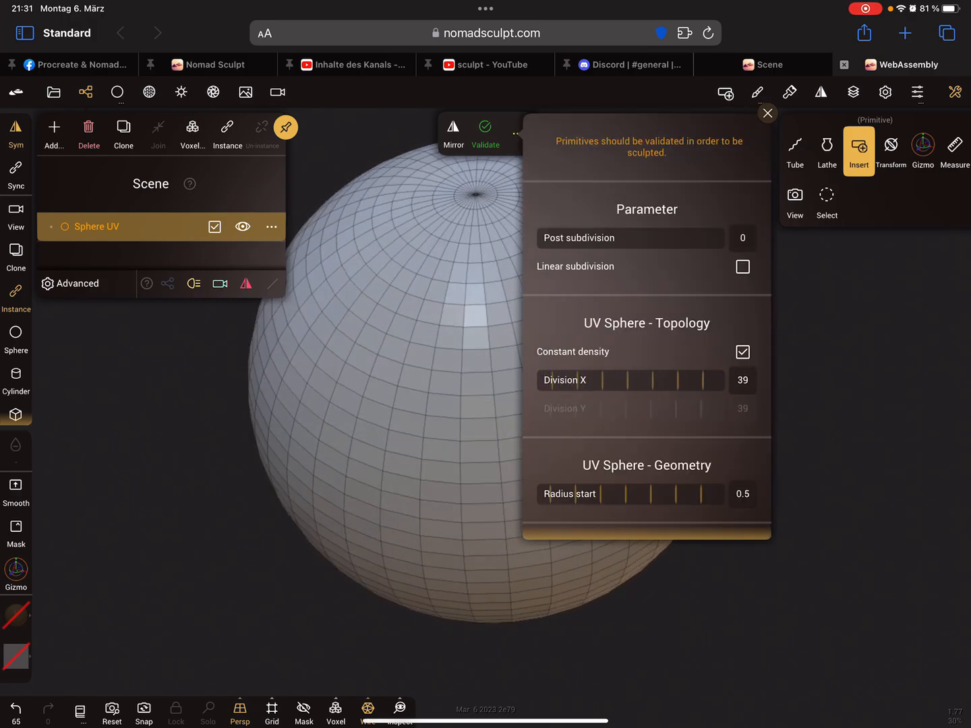
{"action": "left_click_drag", "start_coordinate": [701, 381], "coordinate": [620, 380]}
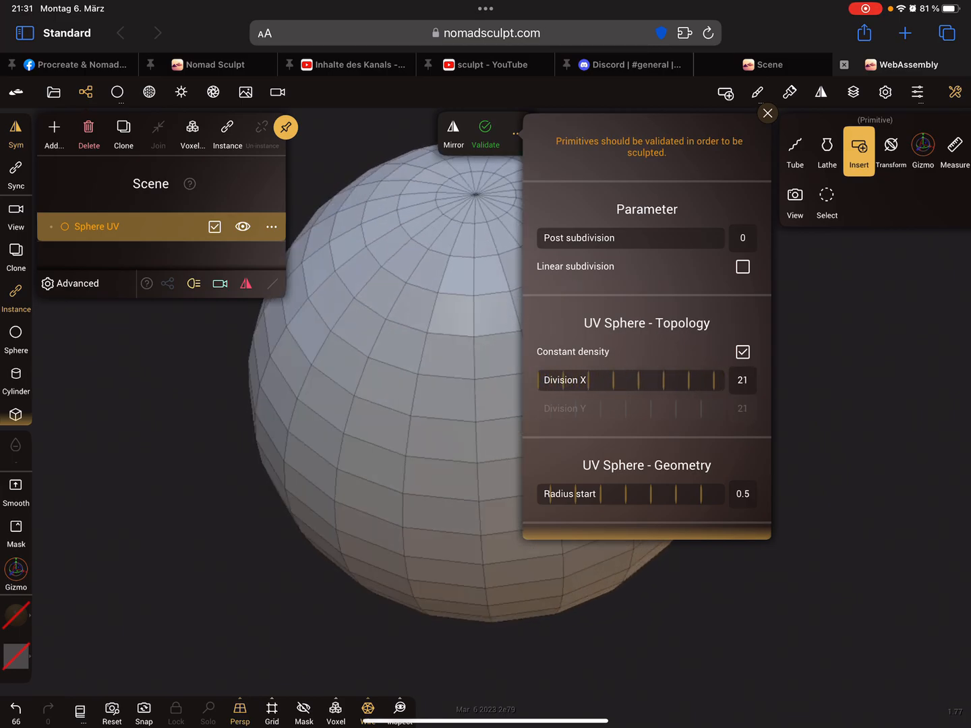
{"action": "left_click_drag", "start_coordinate": [701, 380], "coordinate": [607, 380]}
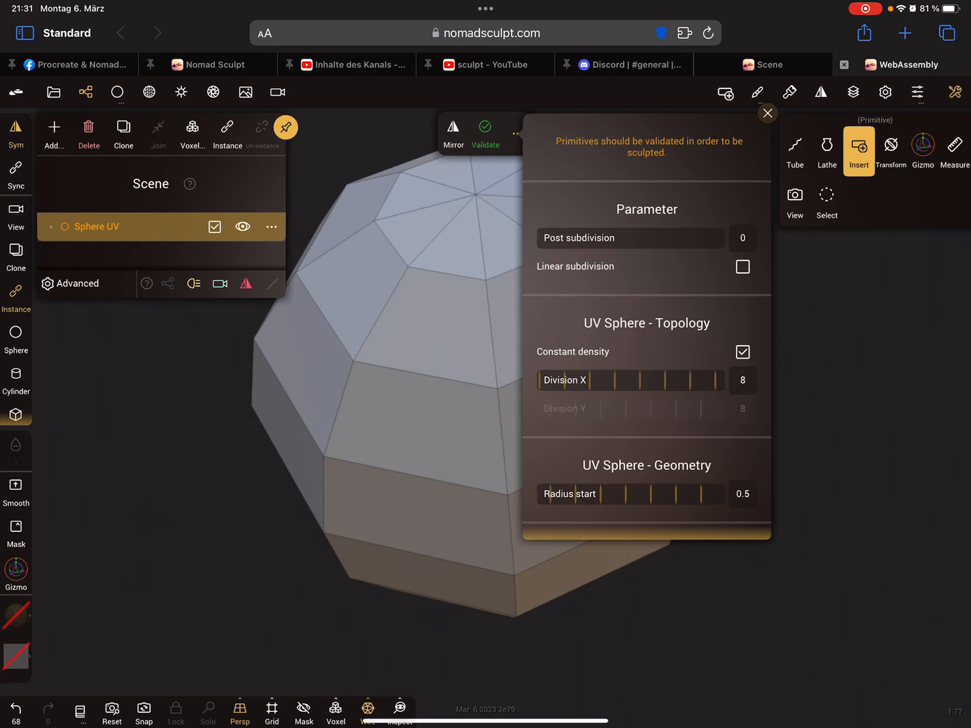
{"action": "left_click", "coordinate": [742, 352]}
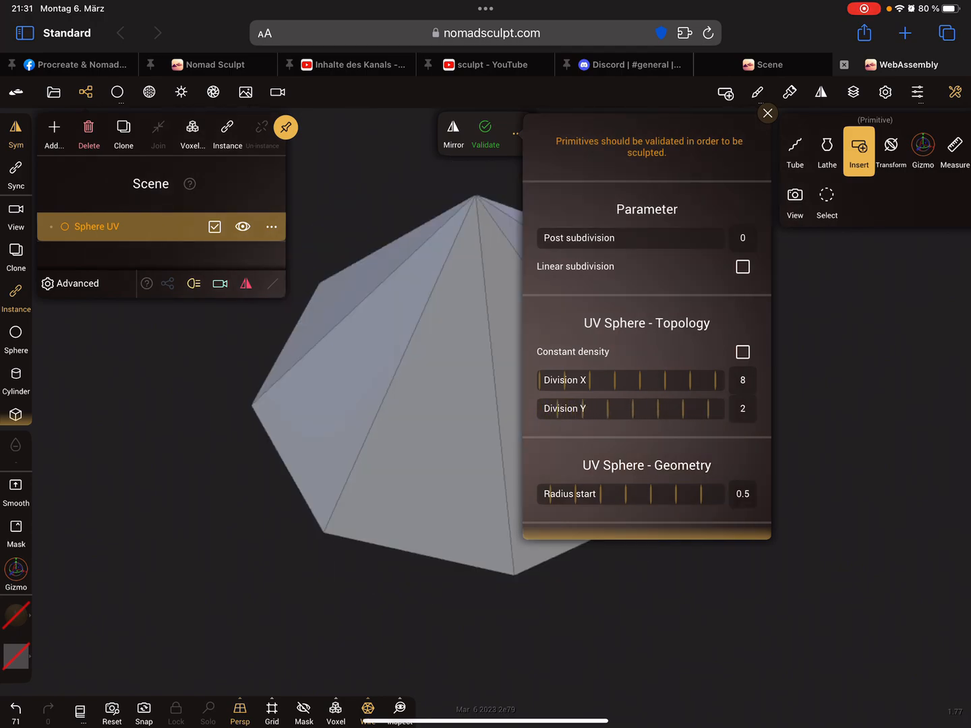
{"action": "left_click", "coordinate": [767, 113]}
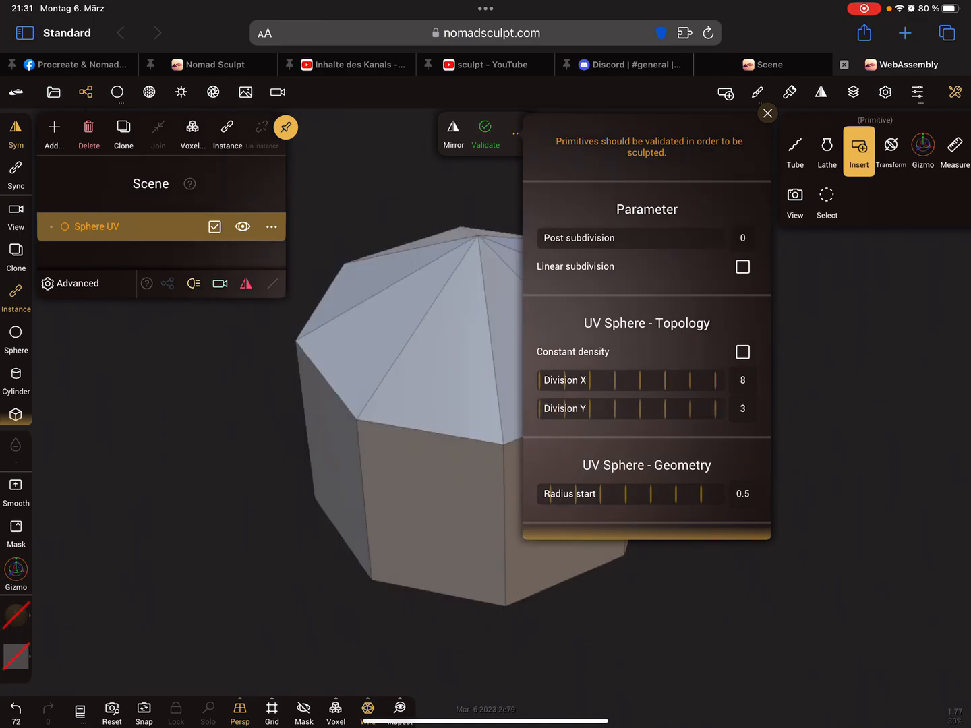
{"action": "left_click", "coordinate": [767, 113]}
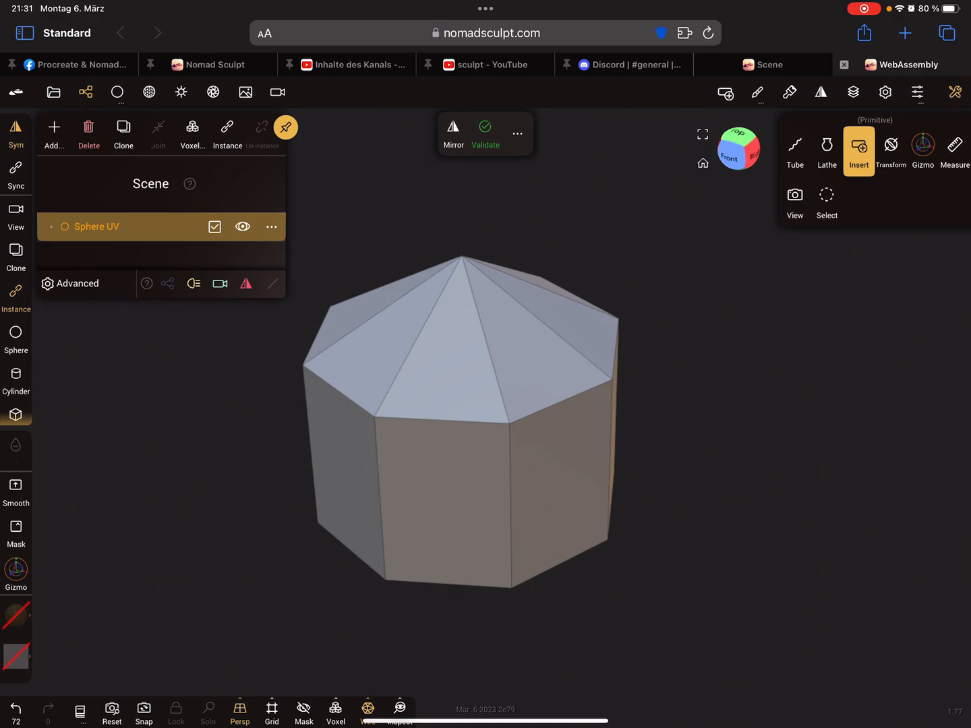
Step: Raise the sphere's Division X from 8 to 12 and validate it as a mesh
{"action": "left_click", "coordinate": [517, 133]}
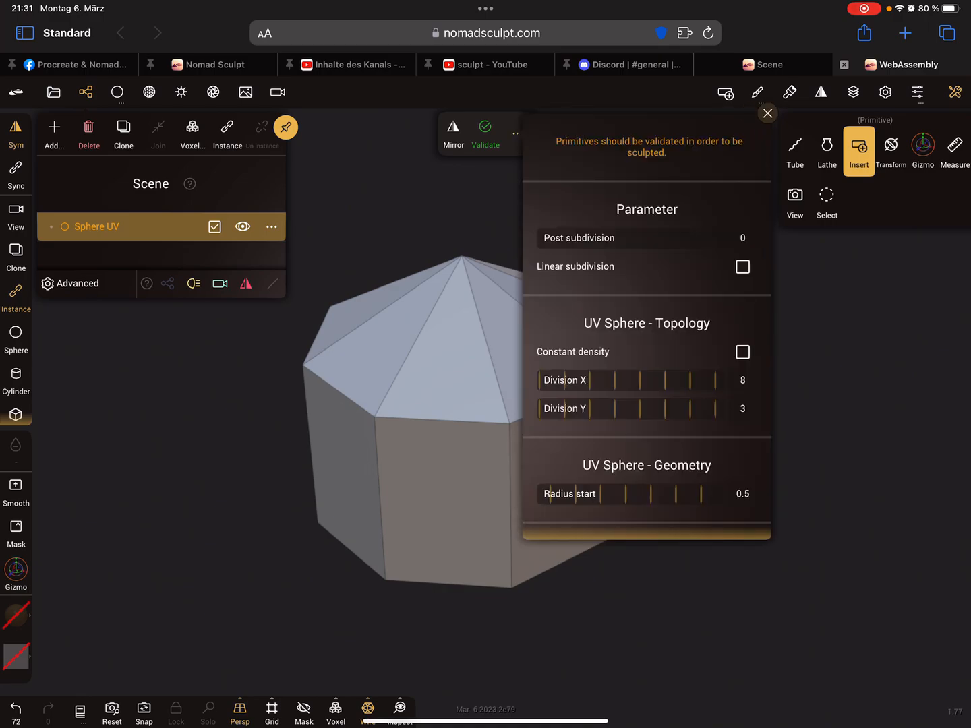
{"action": "left_click_drag", "start_coordinate": [708, 379], "coordinate": [698, 380]}
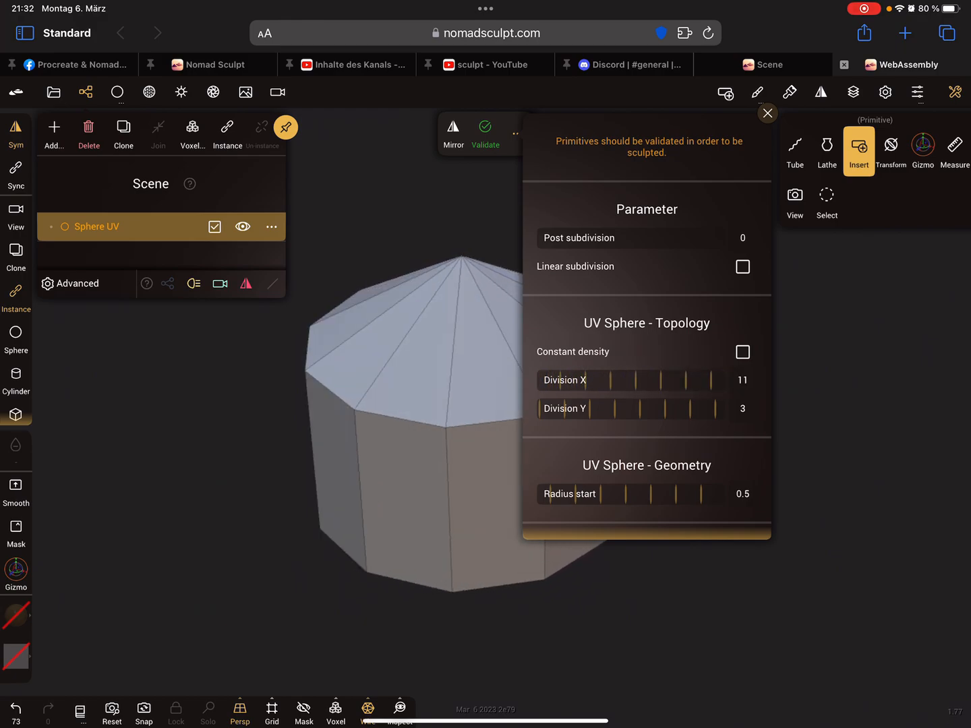
{"action": "left_click_drag", "start_coordinate": [675, 381], "coordinate": [688, 381]}
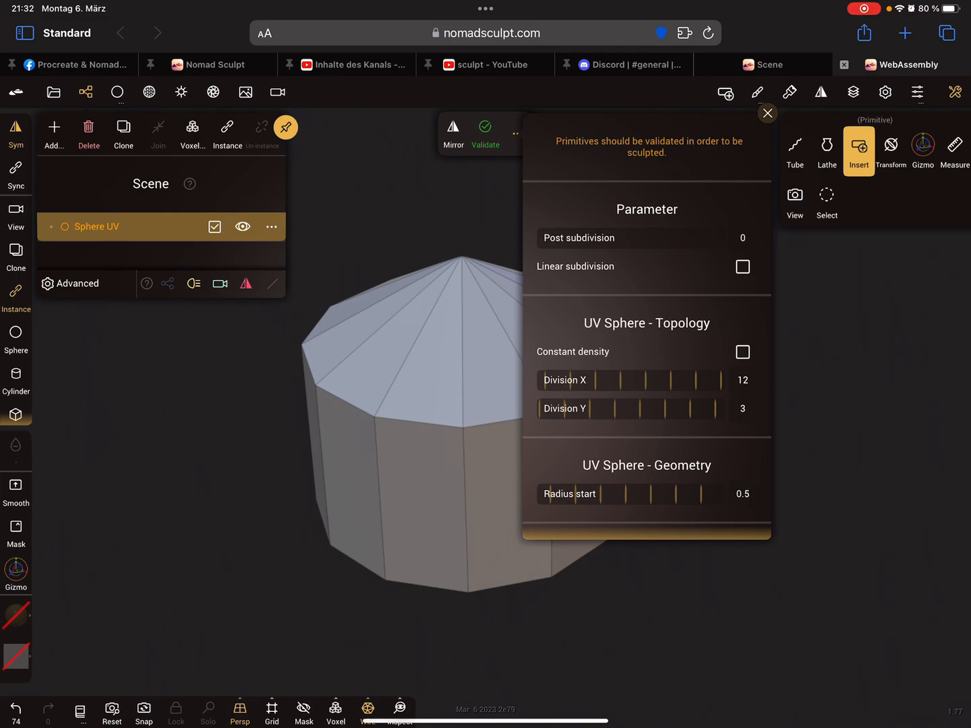
{"action": "left_click", "coordinate": [485, 128]}
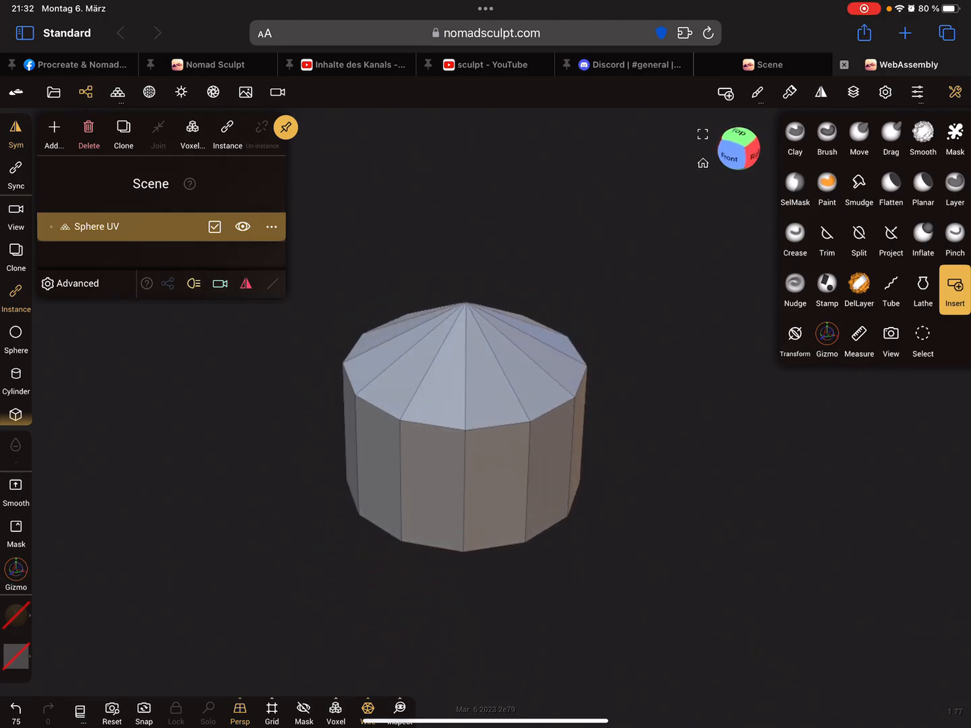
Step: Pull alternating rim points outward with the Move brush into star tips
{"action": "left_click", "coordinate": [820, 93]}
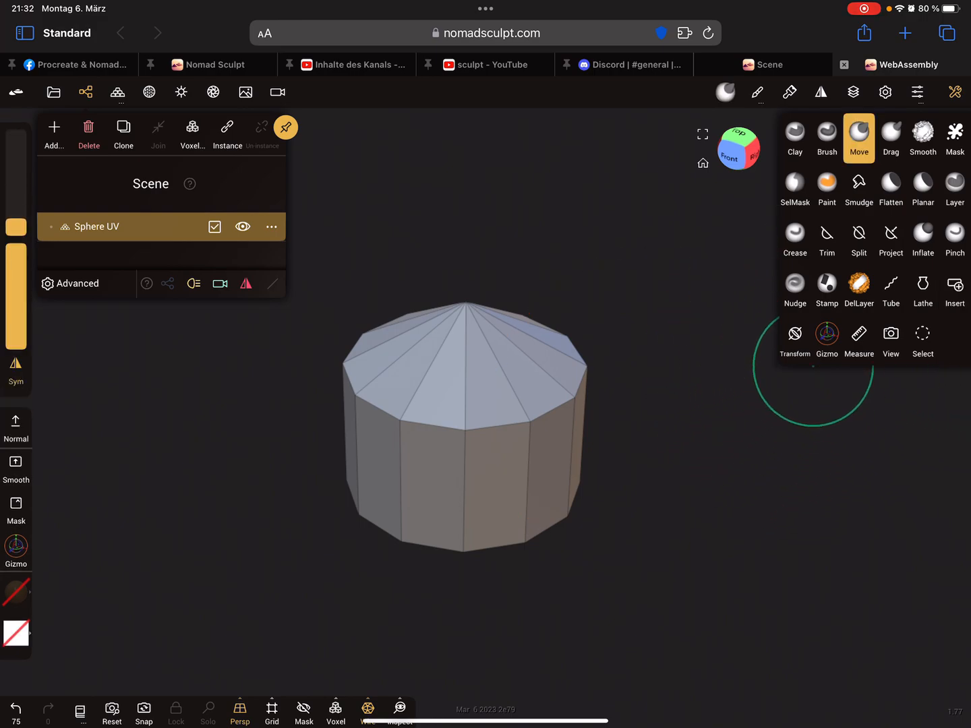
{"action": "left_click_drag", "start_coordinate": [812, 377], "coordinate": [602, 433]}
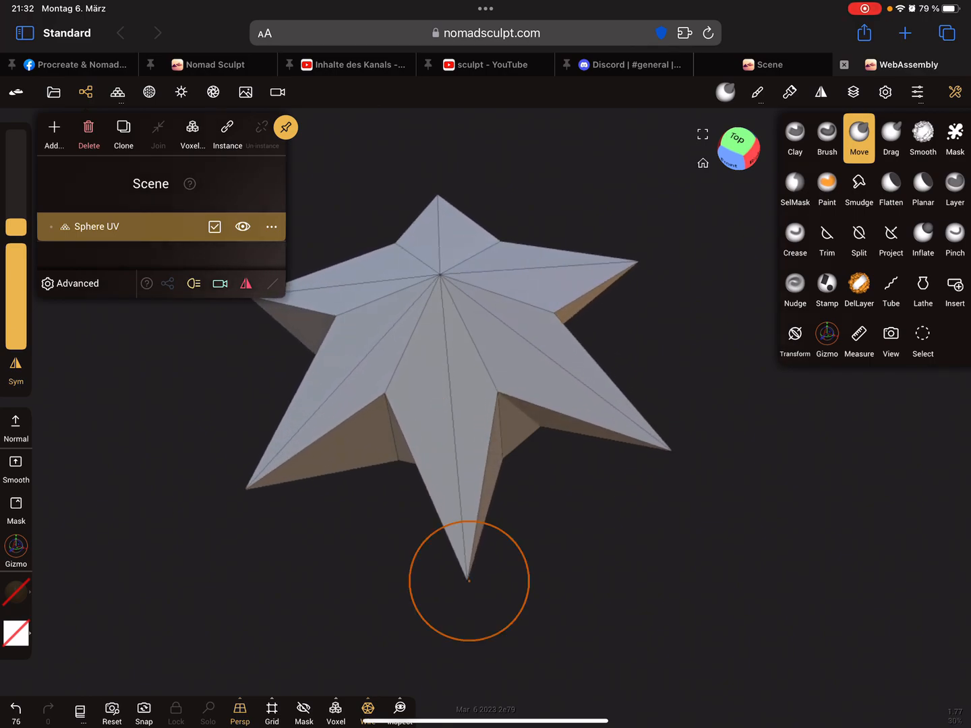
{"action": "left_click_drag", "start_coordinate": [470, 580], "coordinate": [588, 425]}
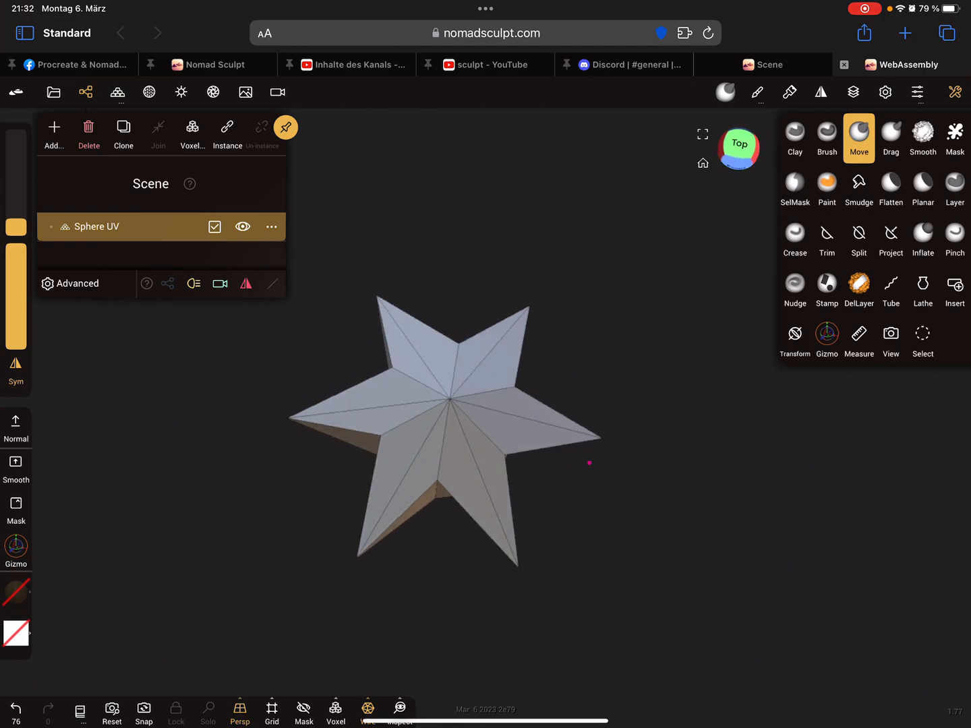
{"action": "left_click_drag", "start_coordinate": [589, 463], "coordinate": [623, 584]}
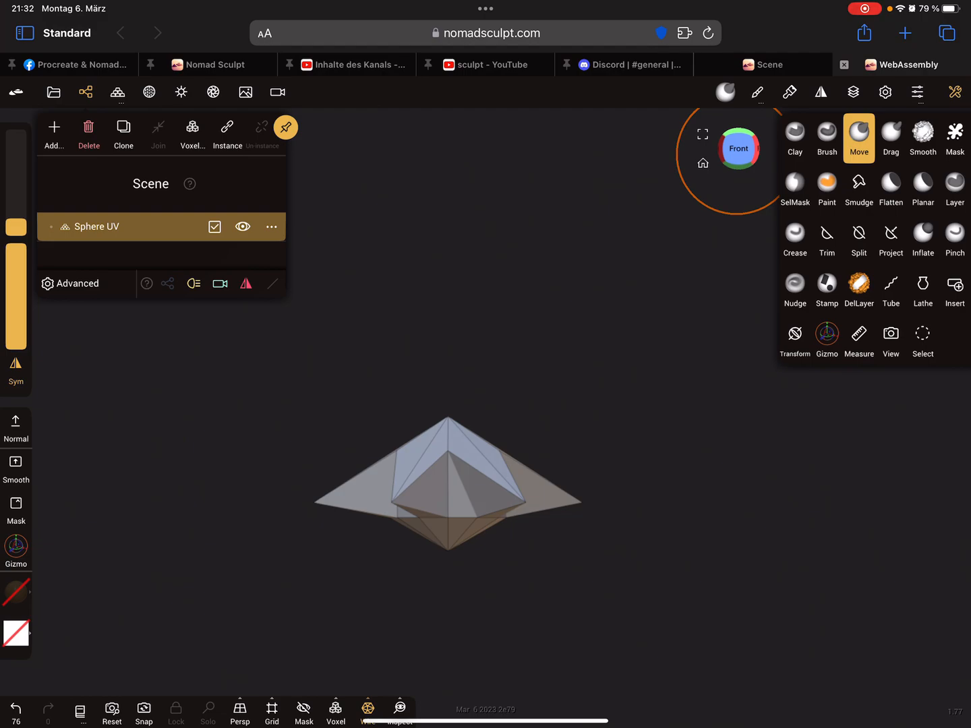
Step: Flatten the star's underside with a Project line across its middle
{"action": "left_click", "coordinate": [890, 239]}
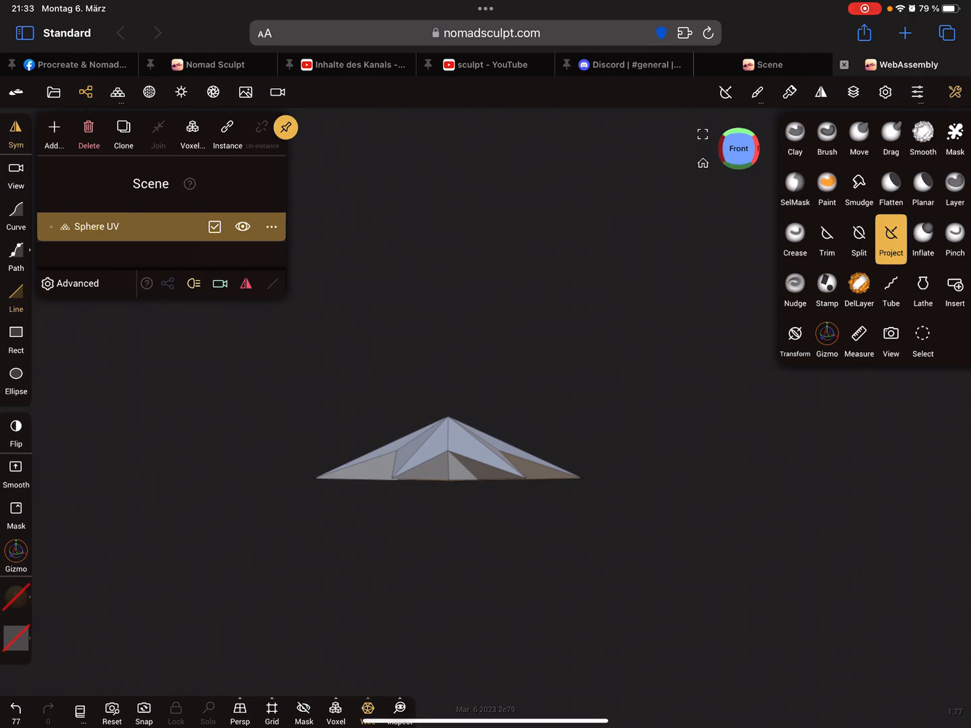
{"action": "left_click", "coordinate": [890, 340]}
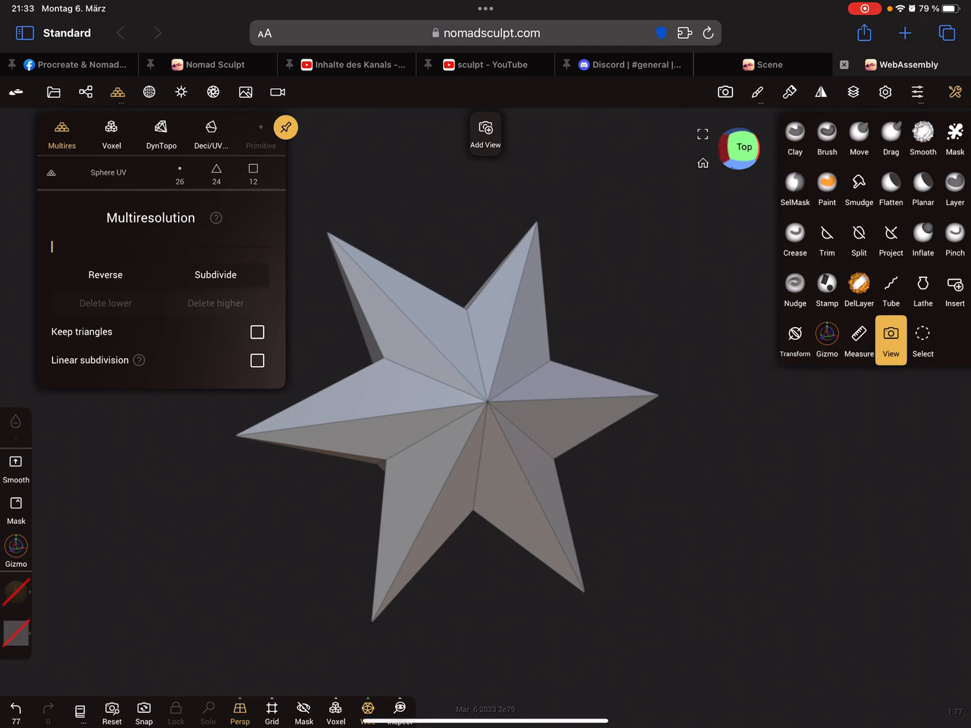
Step: Apply linear subdivision to the star from the Multires panel
{"action": "left_click", "coordinate": [215, 274]}
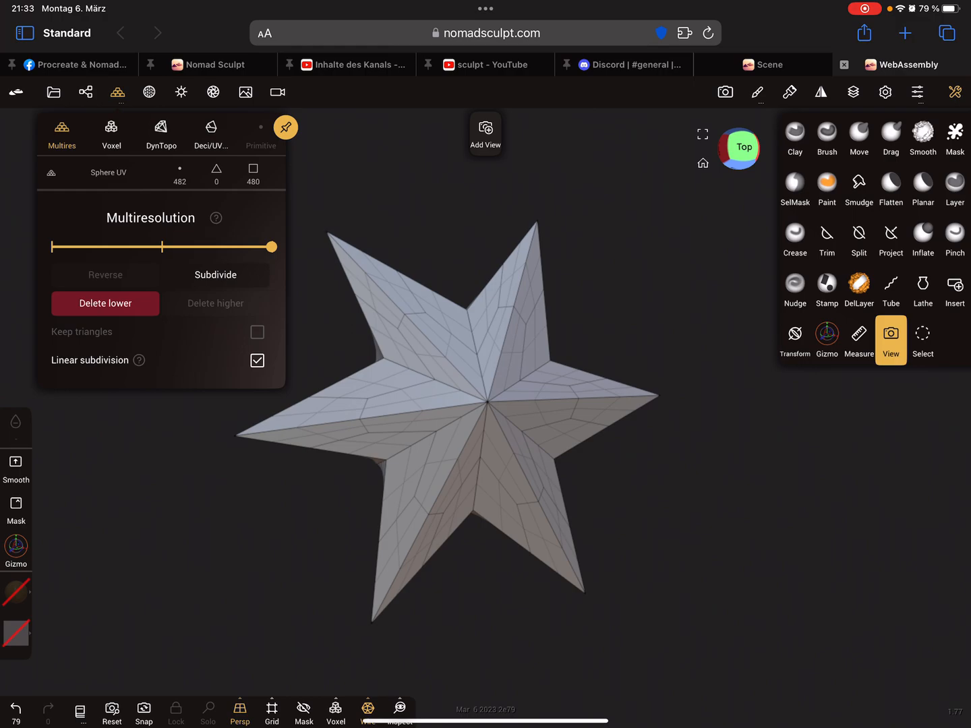
{"action": "left_click", "coordinate": [215, 275]}
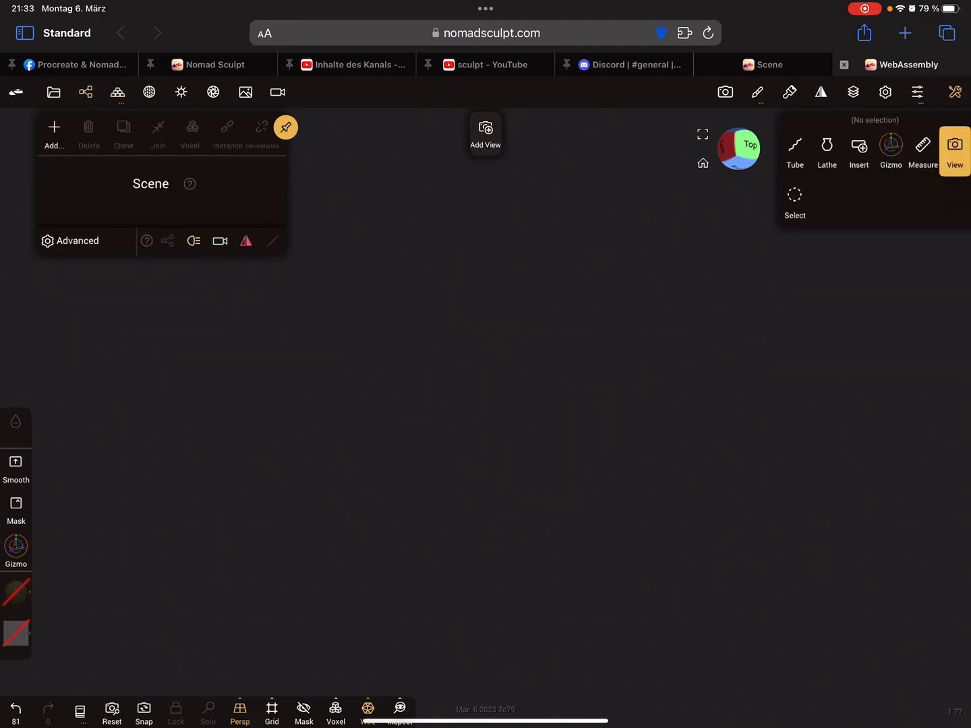
Step: Add a trial plane primitive and reduce its grid divisions
{"action": "left_click", "coordinate": [54, 128]}
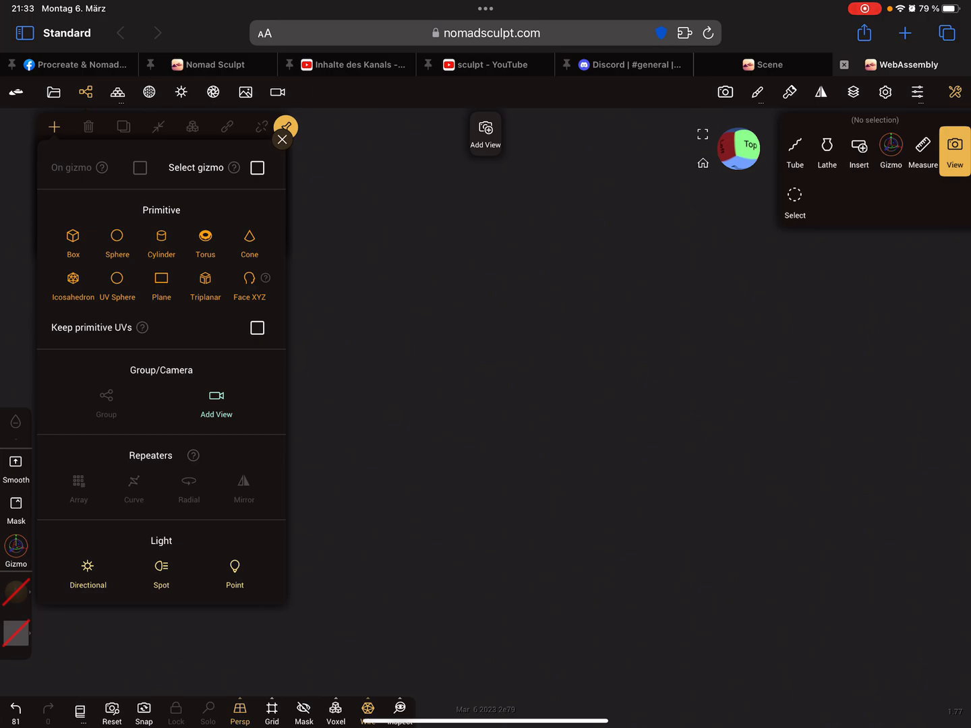
{"action": "left_click", "coordinate": [161, 278]}
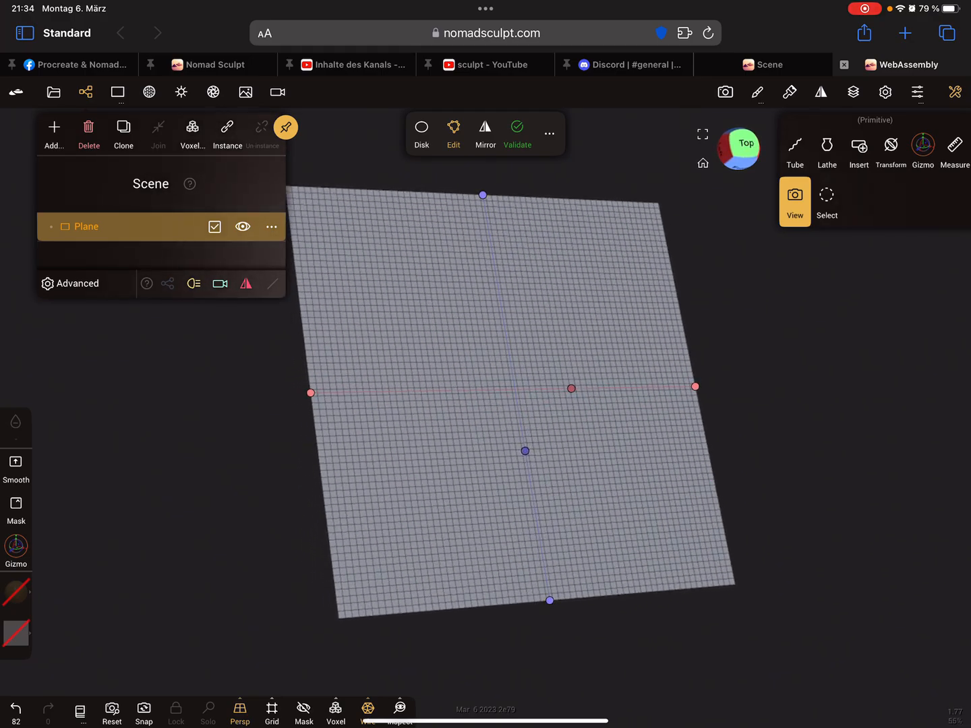
{"action": "left_click", "coordinate": [453, 128]}
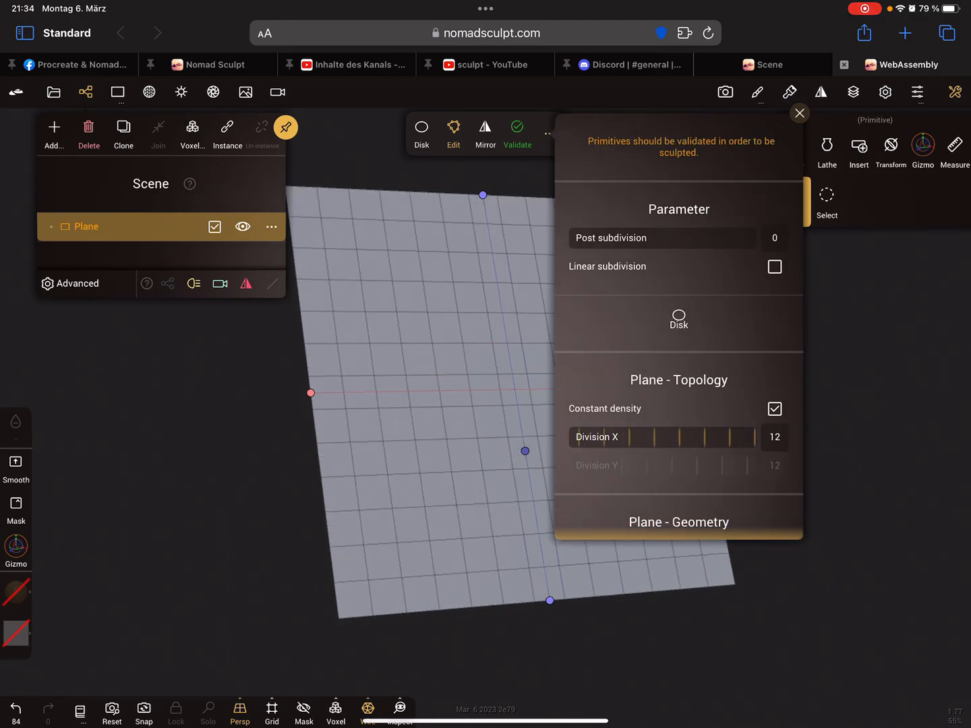
{"action": "left_click_drag", "start_coordinate": [755, 437], "coordinate": [576, 437]}
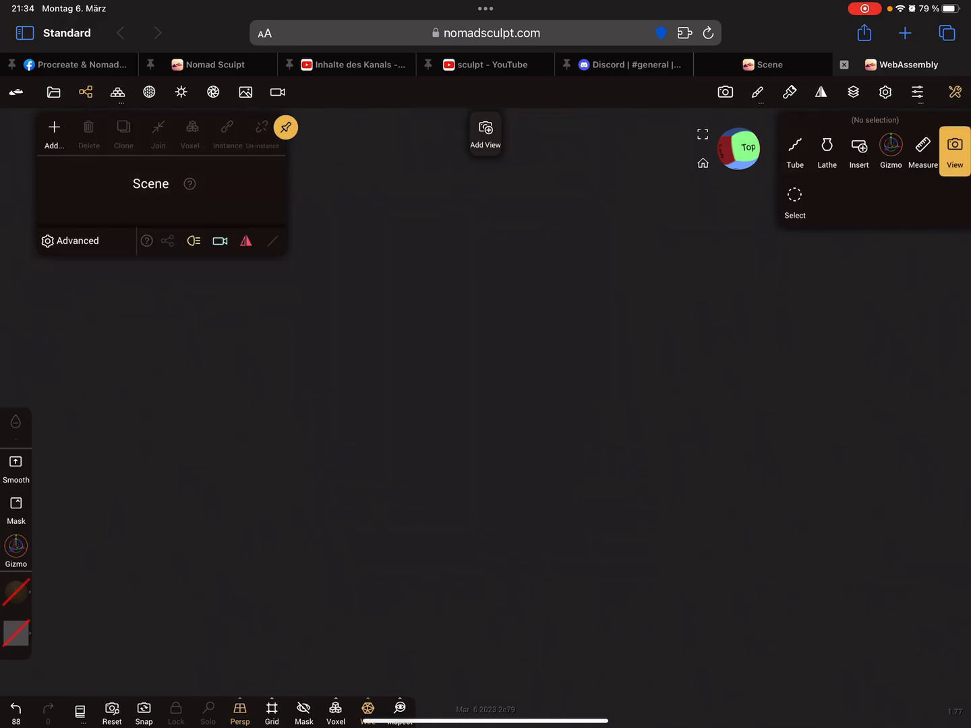
Step: Add a new plane with Keep primitive UVs enabled
{"action": "left_click", "coordinate": [54, 129]}
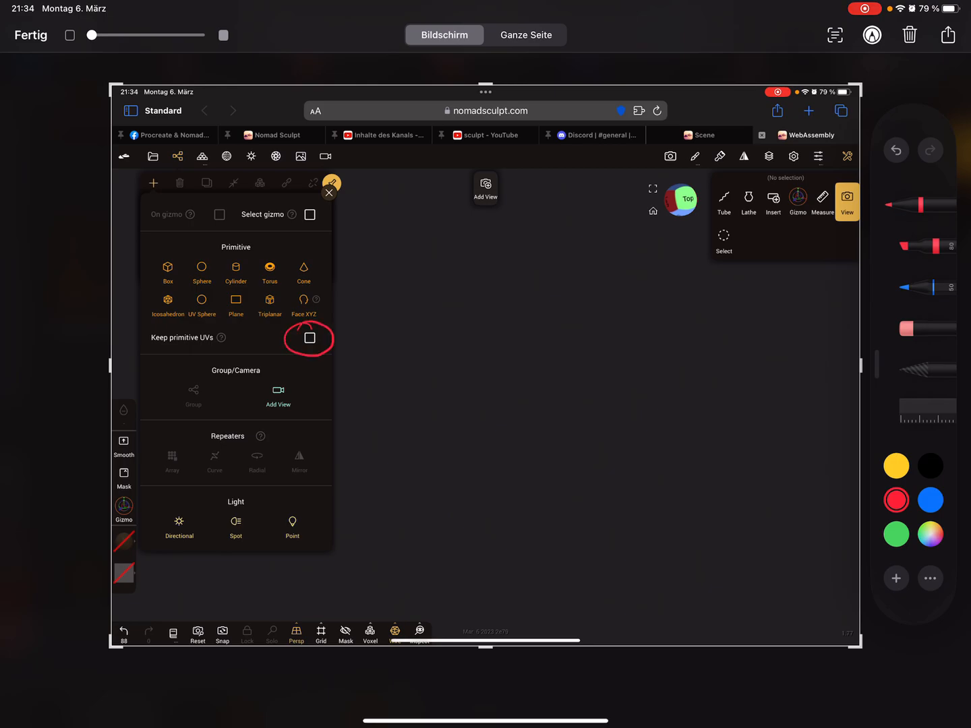
{"action": "left_click", "coordinate": [308, 339]}
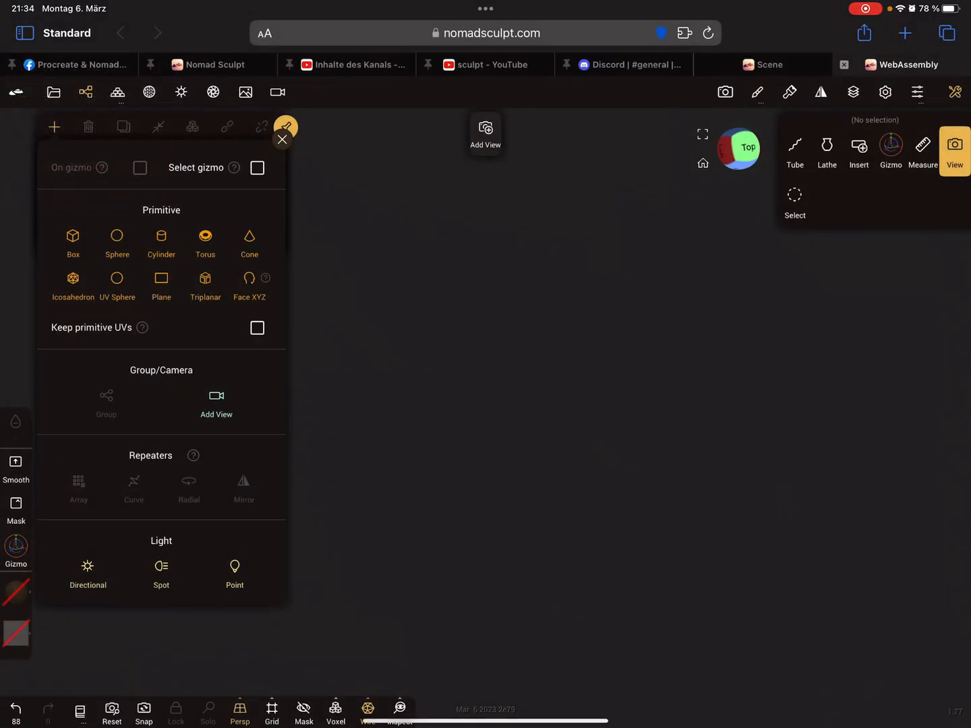
{"action": "left_click", "coordinate": [257, 328]}
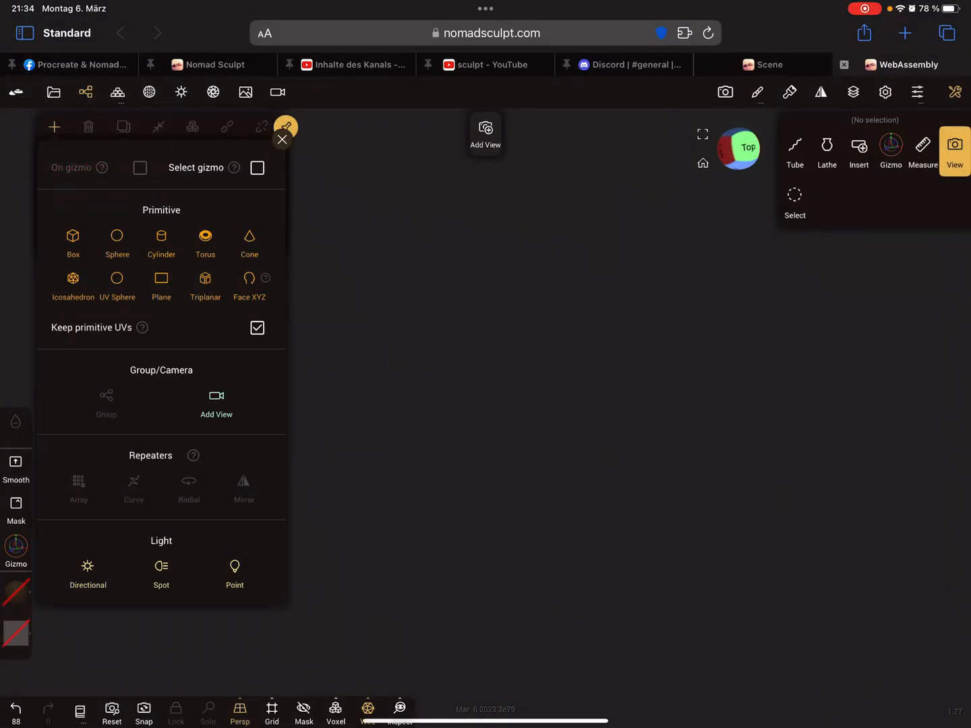
{"action": "left_click", "coordinate": [161, 283]}
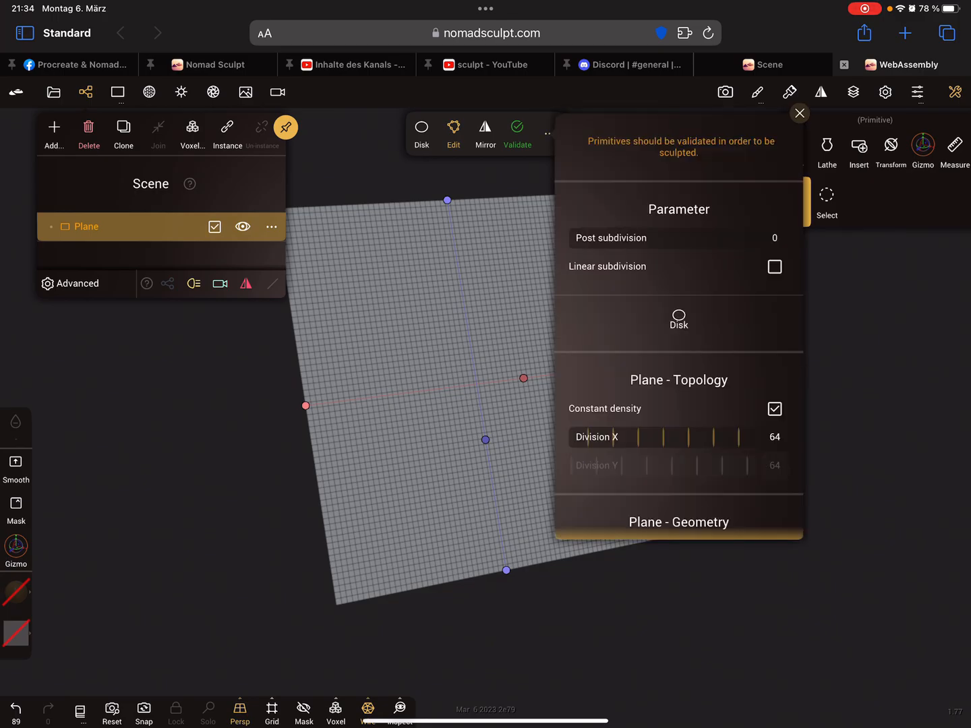
Step: Lower the plane's divisions, try the dino photo as texture, then undo to the primitive
{"action": "left_click_drag", "start_coordinate": [768, 437], "coordinate": [573, 437]}
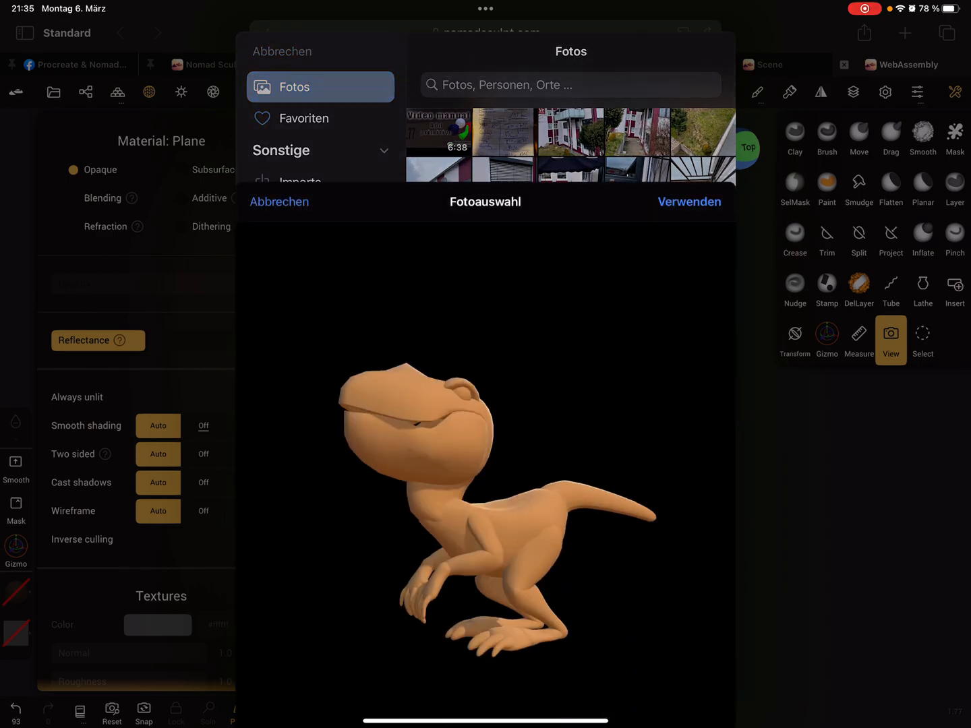
{"action": "left_click", "coordinate": [279, 202]}
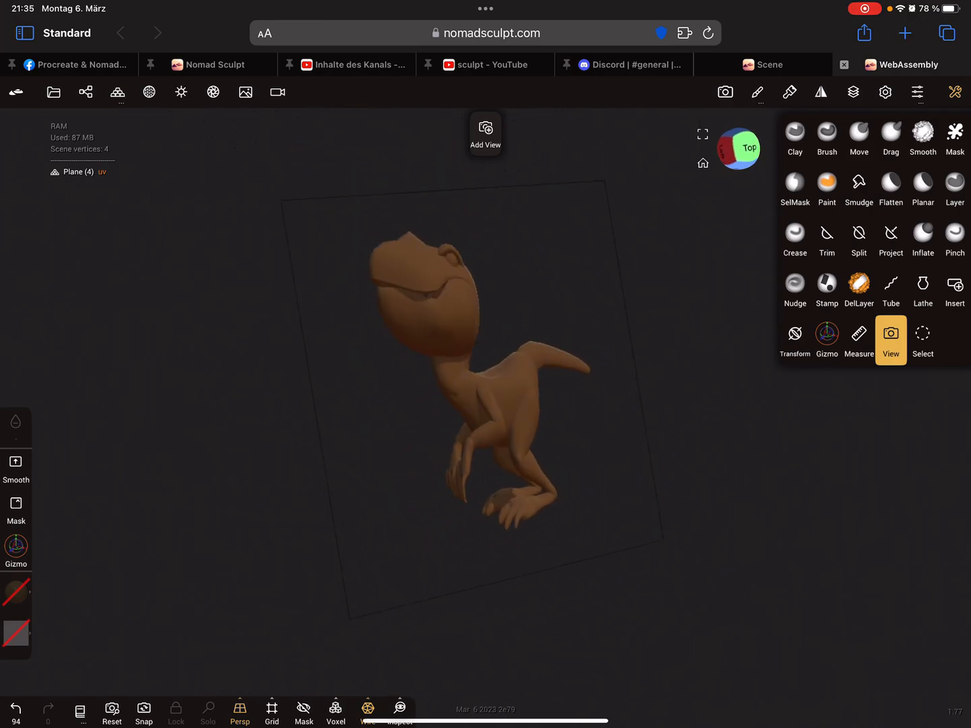
{"action": "left_click", "coordinate": [16, 709]}
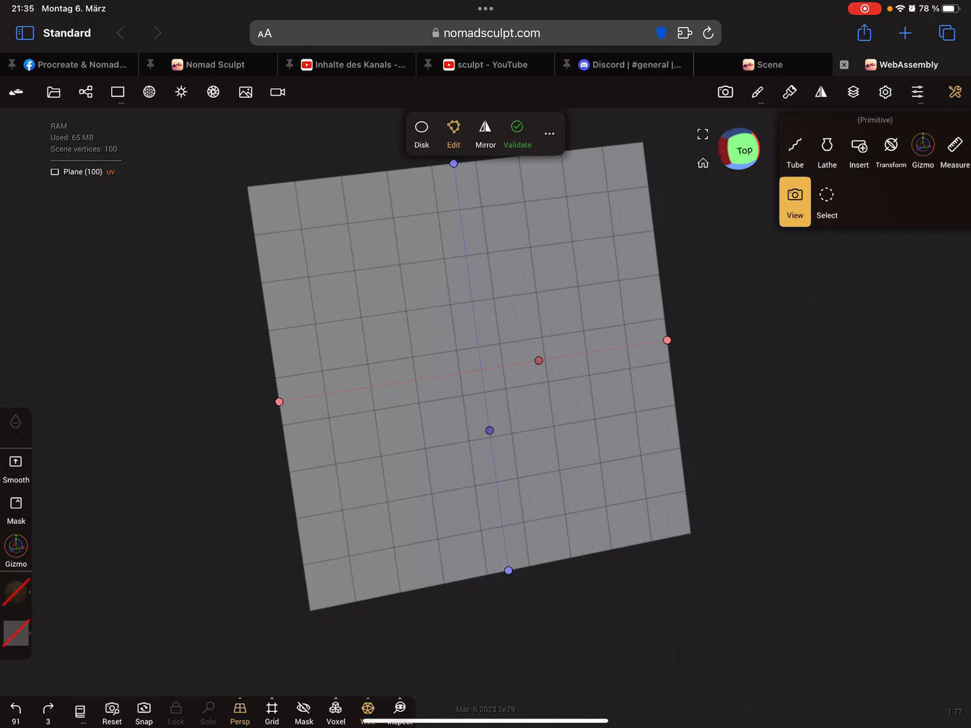
Step: Turn the plane into a disk, stretch its Size Y slightly, then delete it
{"action": "left_click", "coordinate": [421, 128]}
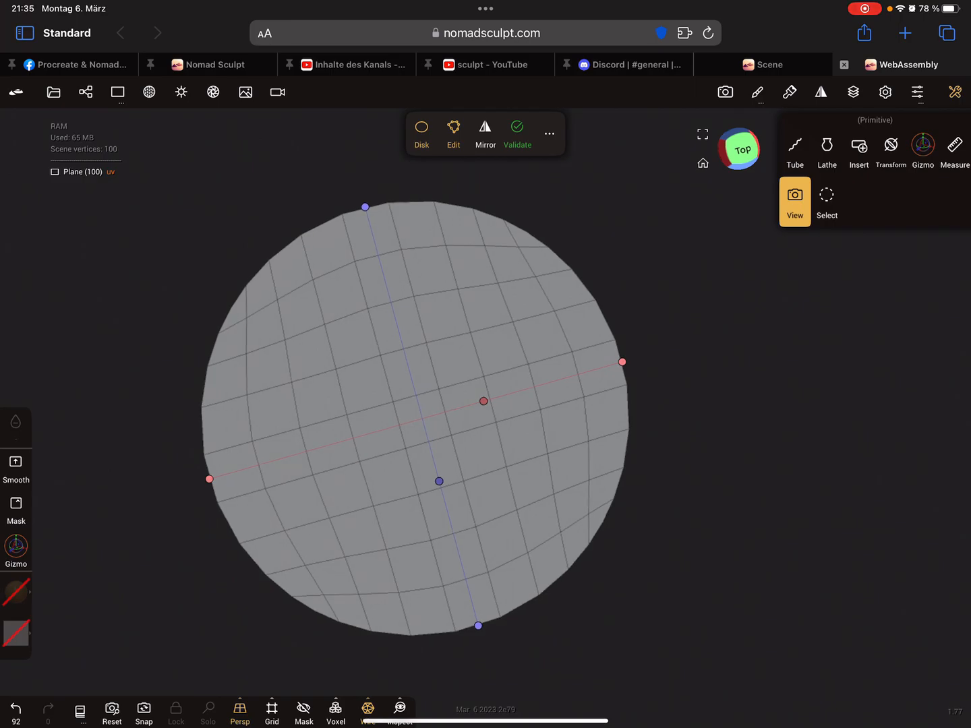
{"action": "left_click_drag", "start_coordinate": [621, 362], "coordinate": [780, 317]}
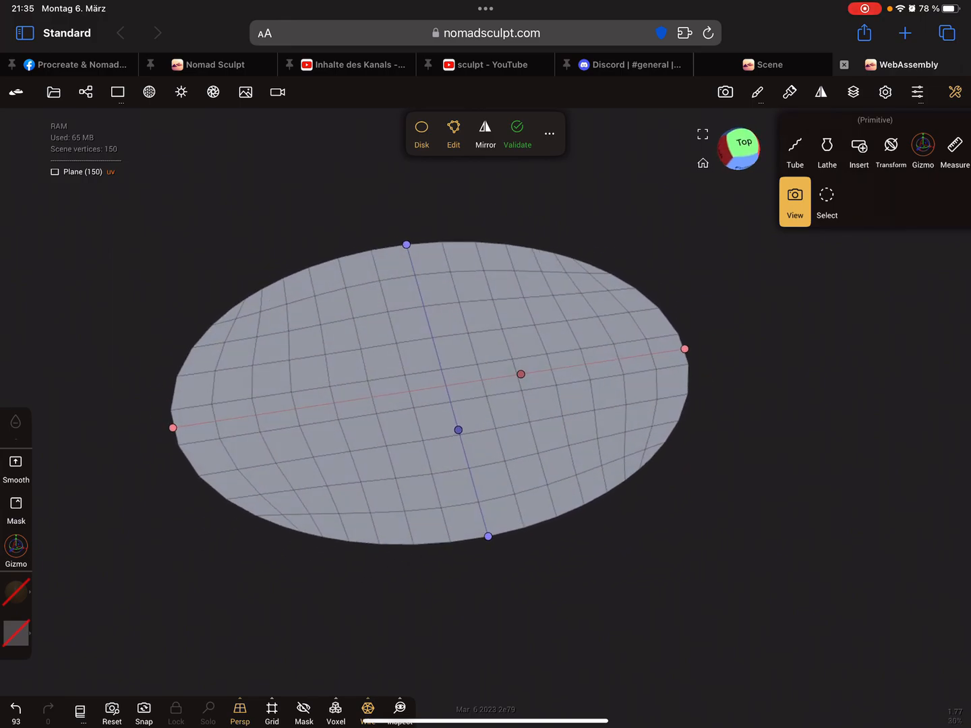
{"action": "left_click_drag", "start_coordinate": [457, 430], "coordinate": [455, 422]}
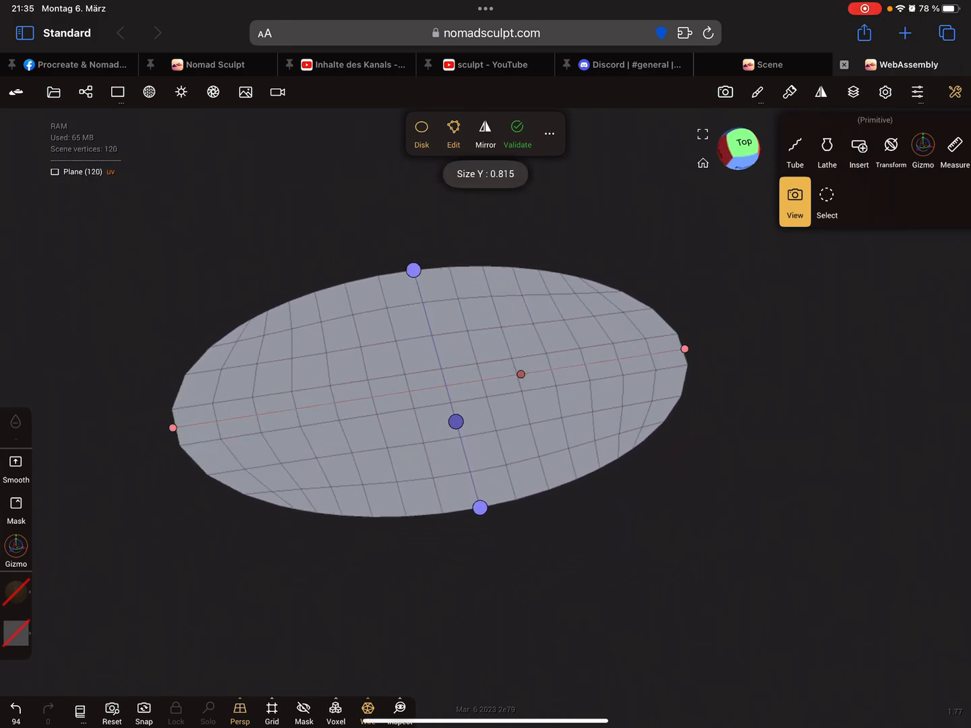
{"action": "left_click_drag", "start_coordinate": [455, 421], "coordinate": [454, 423]}
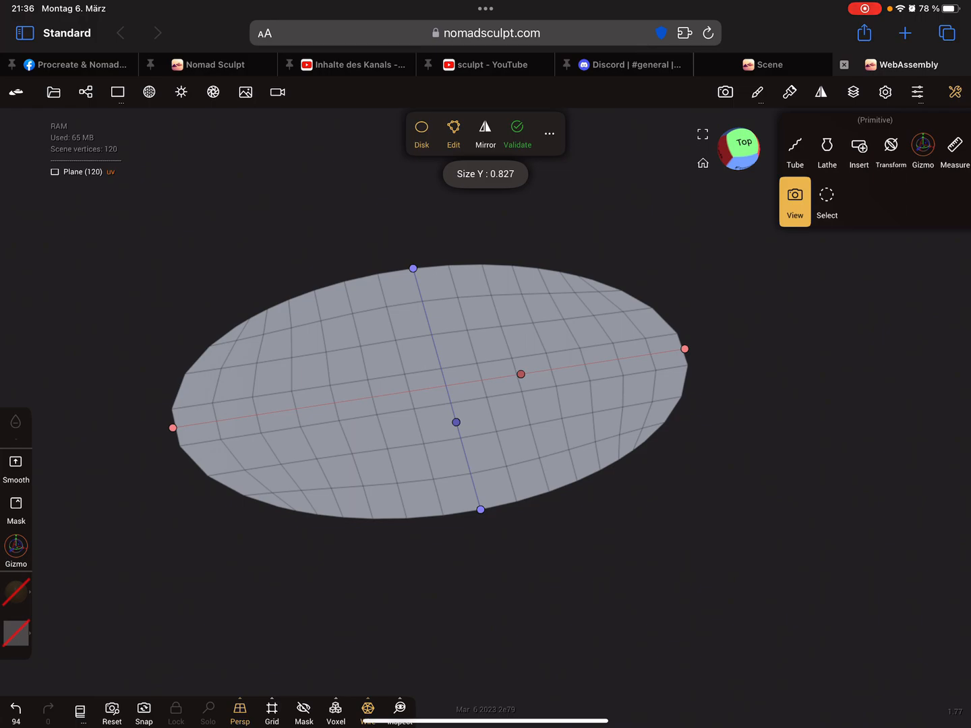
{"action": "left_click", "coordinate": [84, 92]}
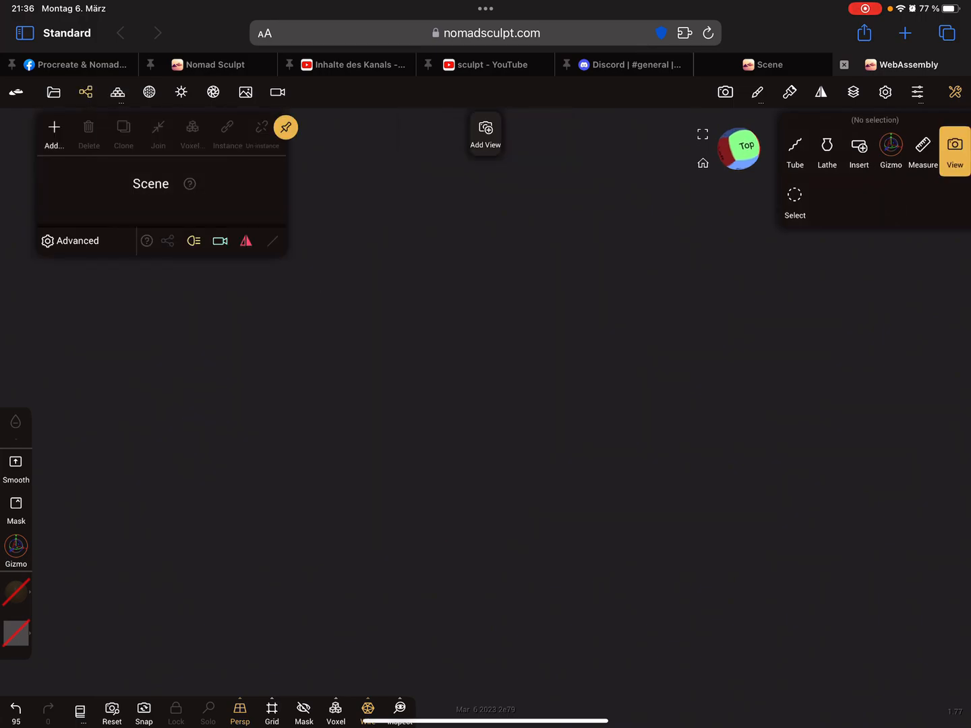
Step: Add a torus primitive and scroll its settings down toward the Angle value
{"action": "left_click", "coordinate": [54, 131]}
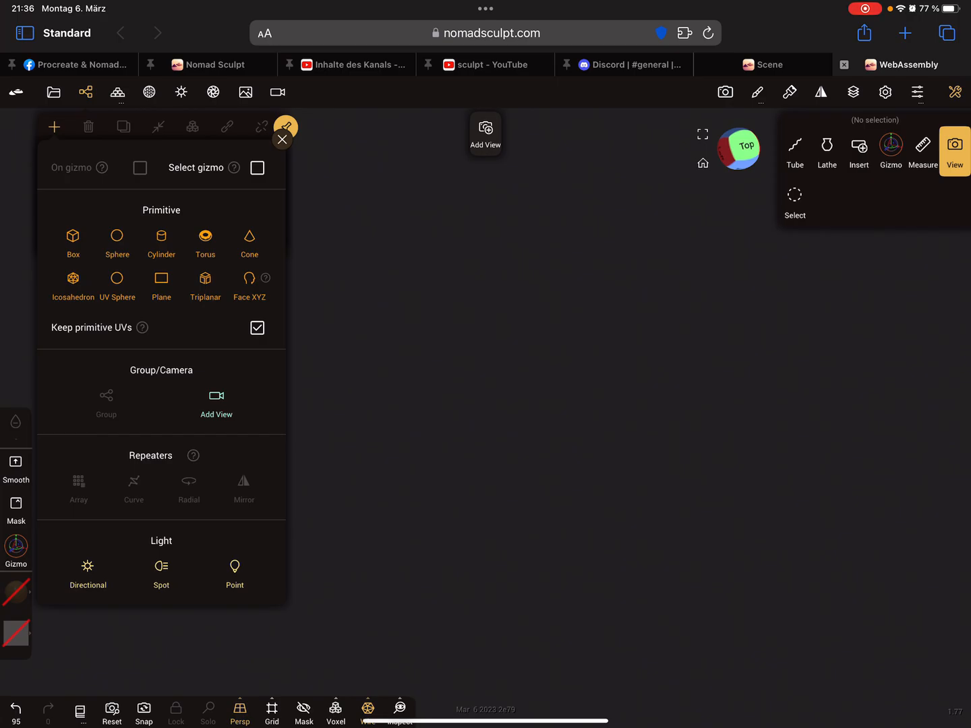
{"action": "left_click", "coordinate": [205, 243]}
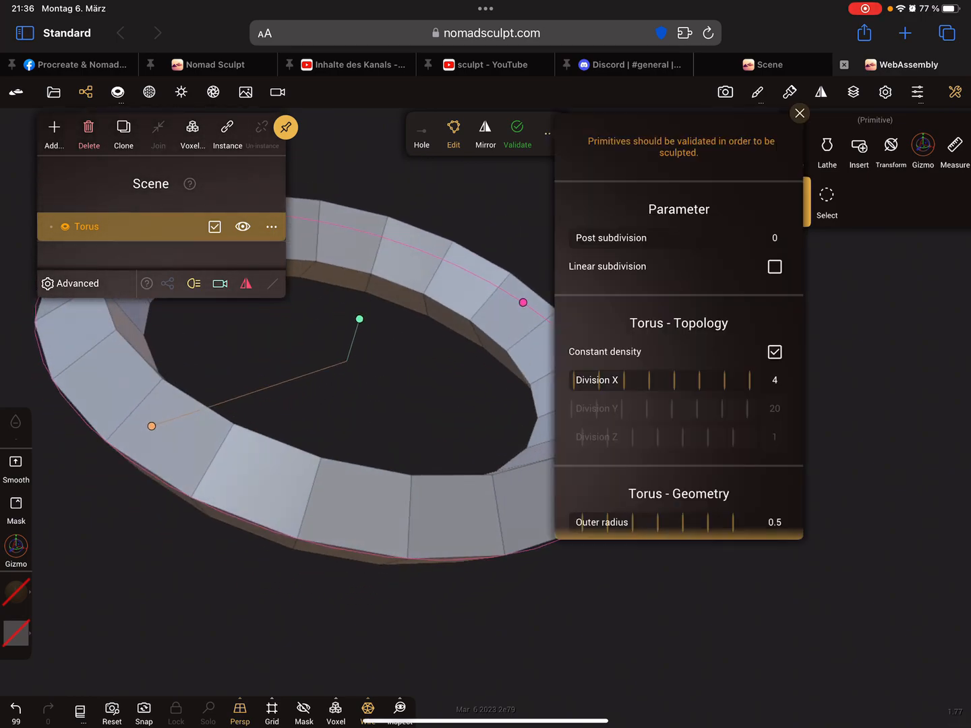
{"action": "scroll", "scroll_direction": "down", "scroll_amount": 3}
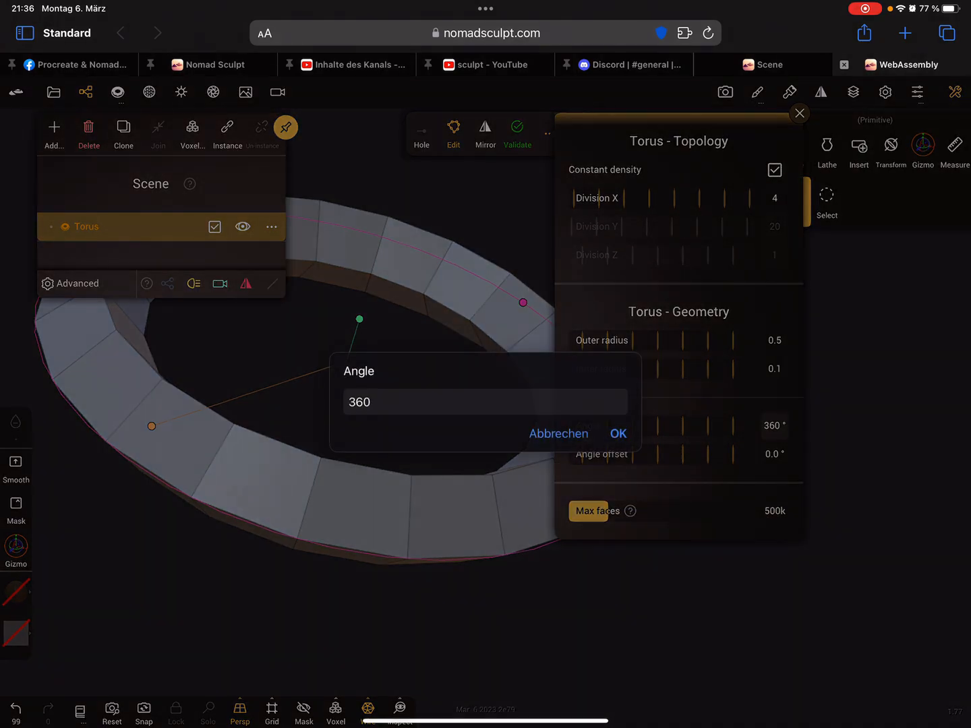
Step: Set the torus angle to 90°, angle offset to 10.3°, and Division X to 12
{"action": "left_click", "coordinate": [484, 402]}
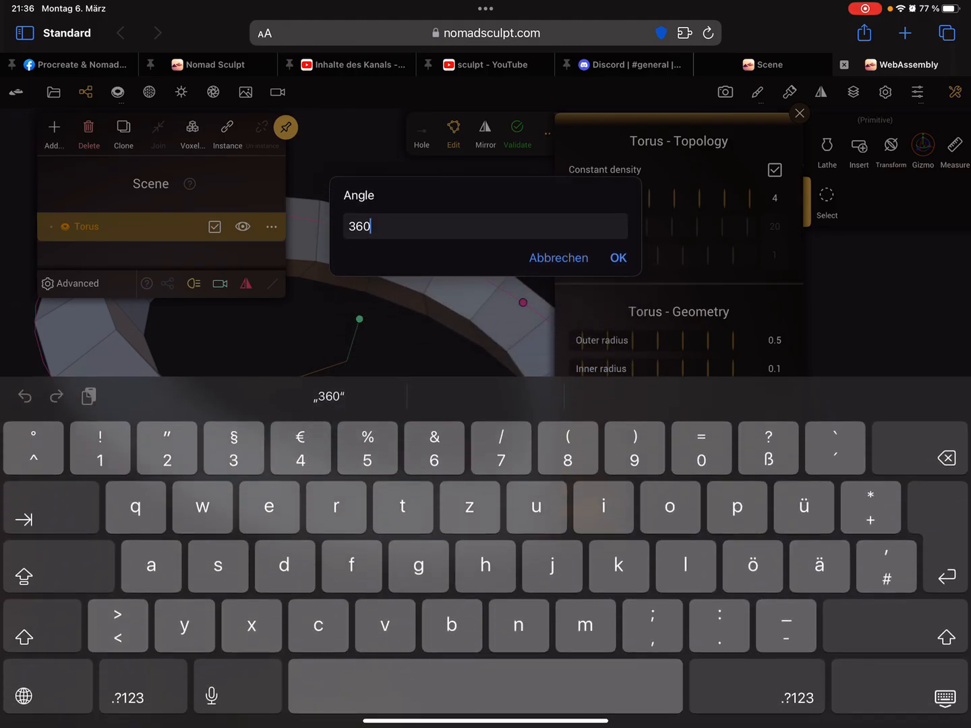
{"action": "type", "text": "9"}
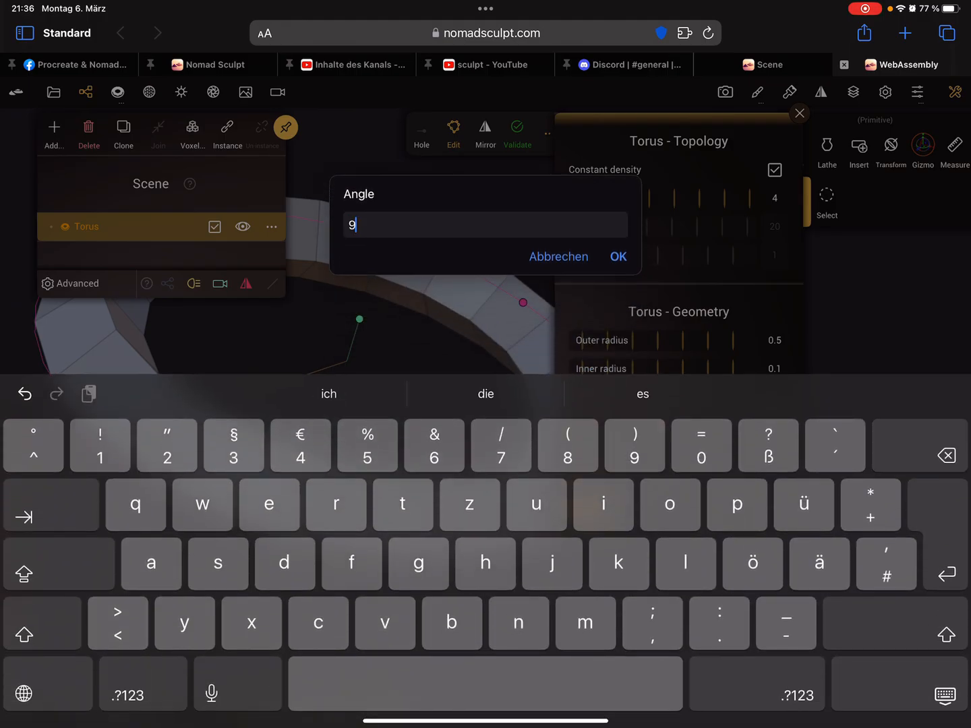
{"action": "left_click", "coordinate": [617, 256]}
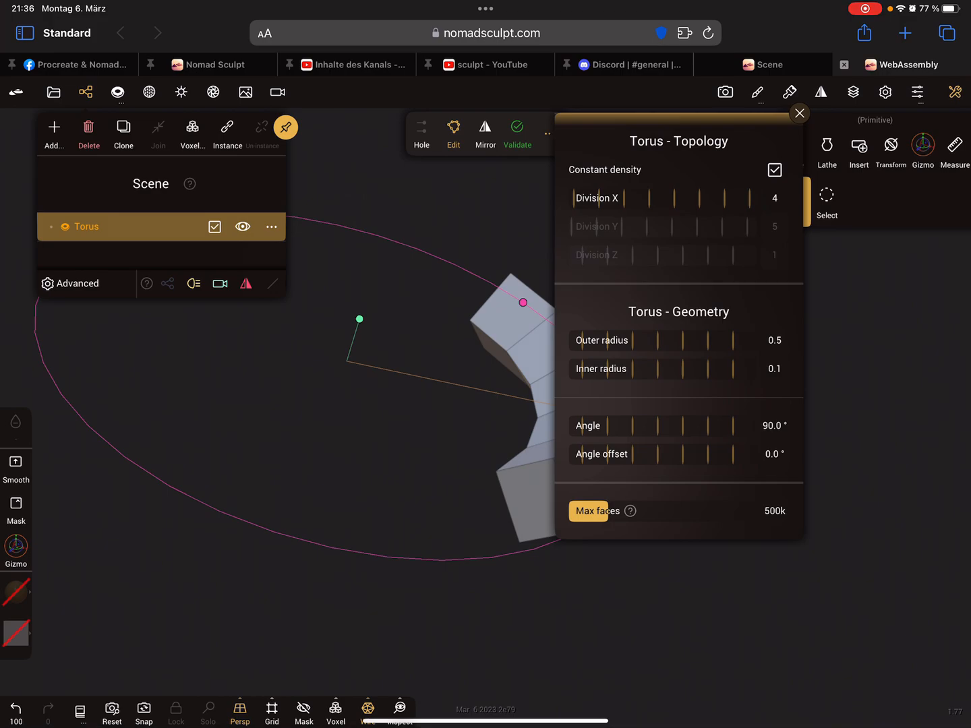
{"action": "left_click_drag", "start_coordinate": [647, 454], "coordinate": [741, 454]}
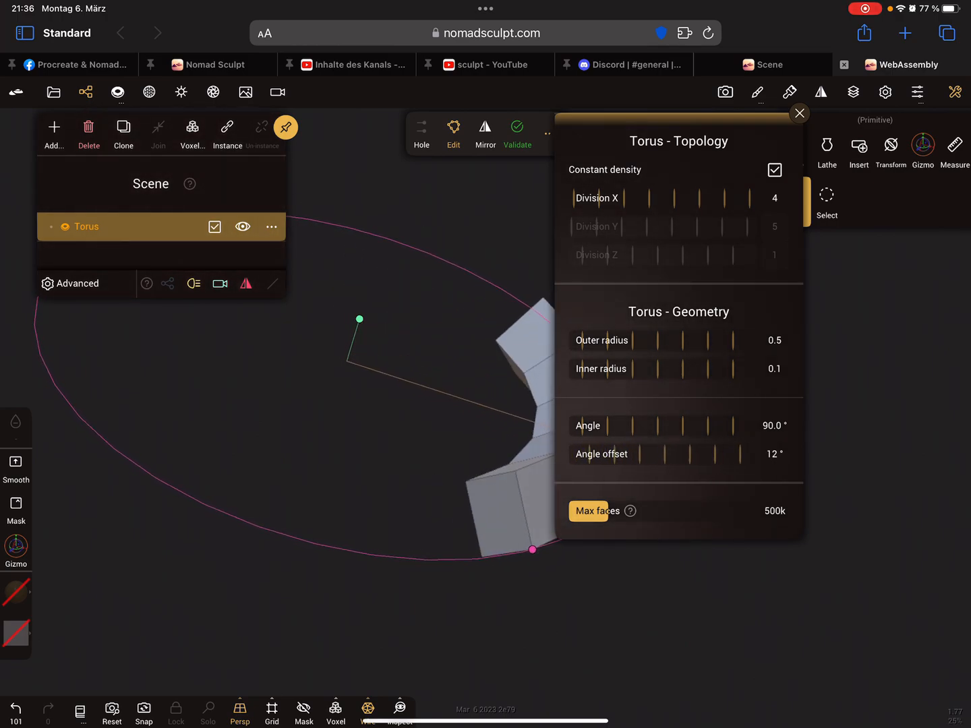
{"action": "left_click_drag", "start_coordinate": [674, 454], "coordinate": [654, 454]}
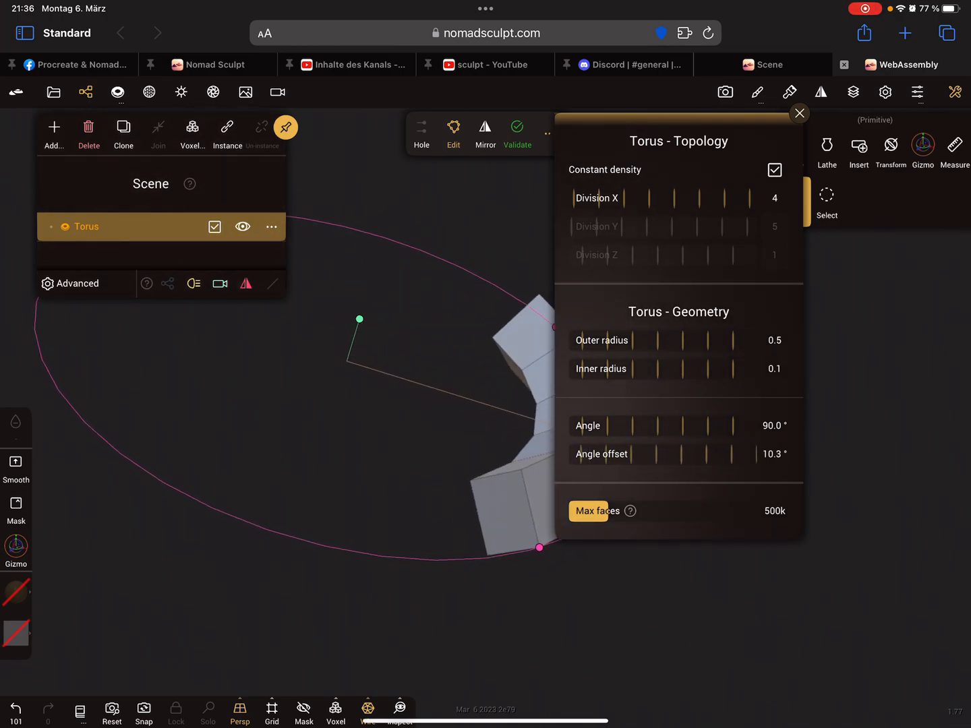
{"action": "left_click", "coordinate": [800, 113]}
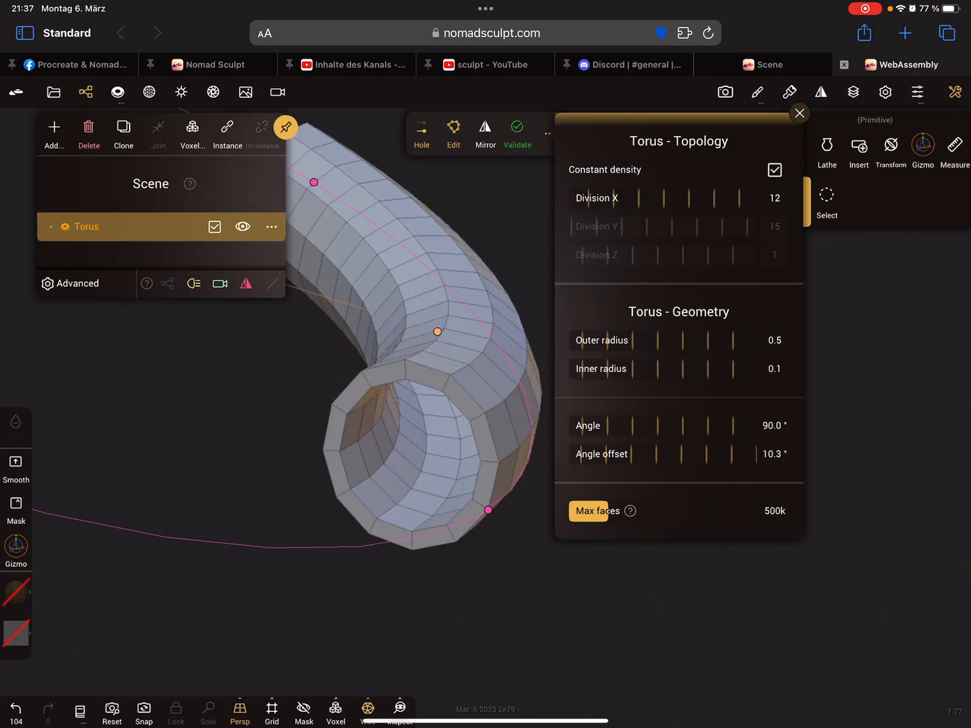
Step: Drag the torus Division X down to 4 for a blocky, square-sectioned arc
{"action": "left_click_drag", "start_coordinate": [708, 198], "coordinate": [641, 197]}
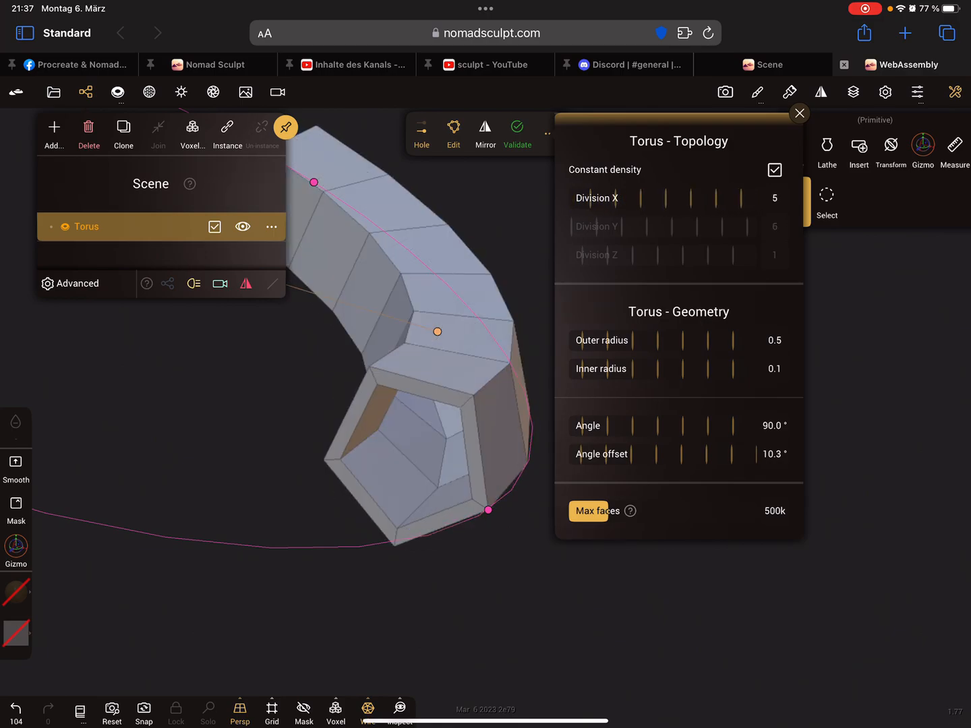
{"action": "left_click_drag", "start_coordinate": [708, 198], "coordinate": [681, 198]}
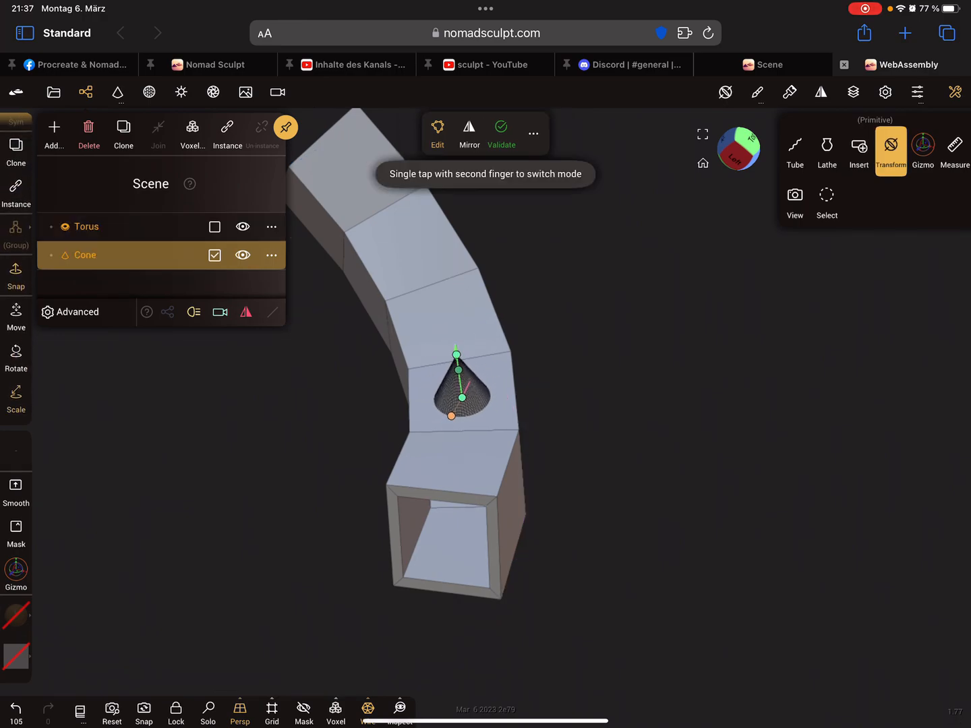
Step: Insert eight cone instances along the arc's faces, then close the Scene panel
{"action": "left_click", "coordinate": [858, 150]}
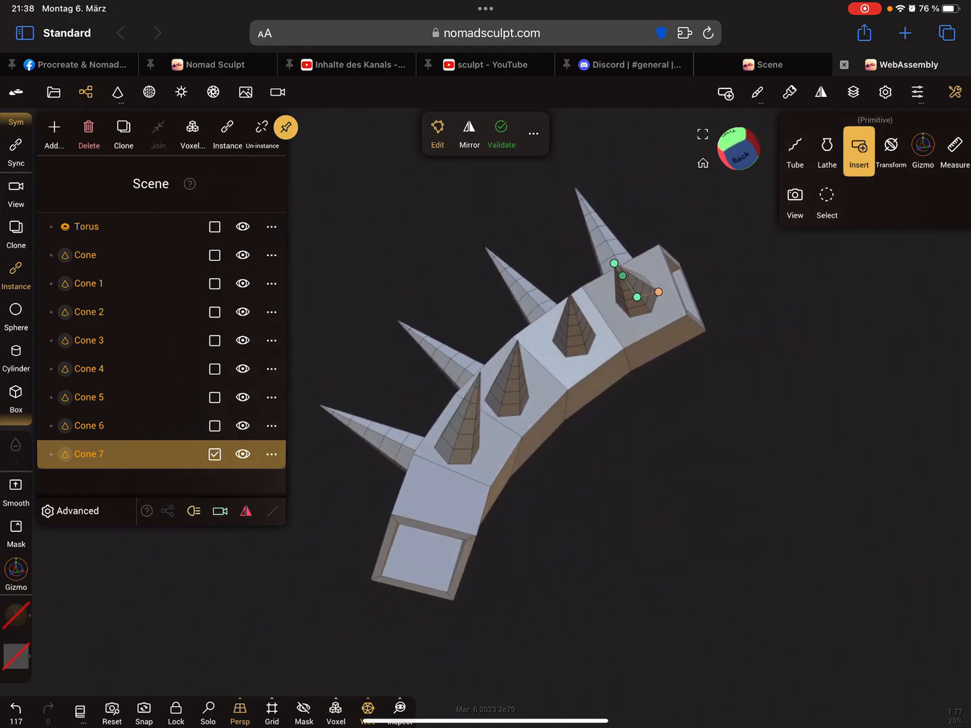
{"action": "left_click", "coordinate": [86, 92]}
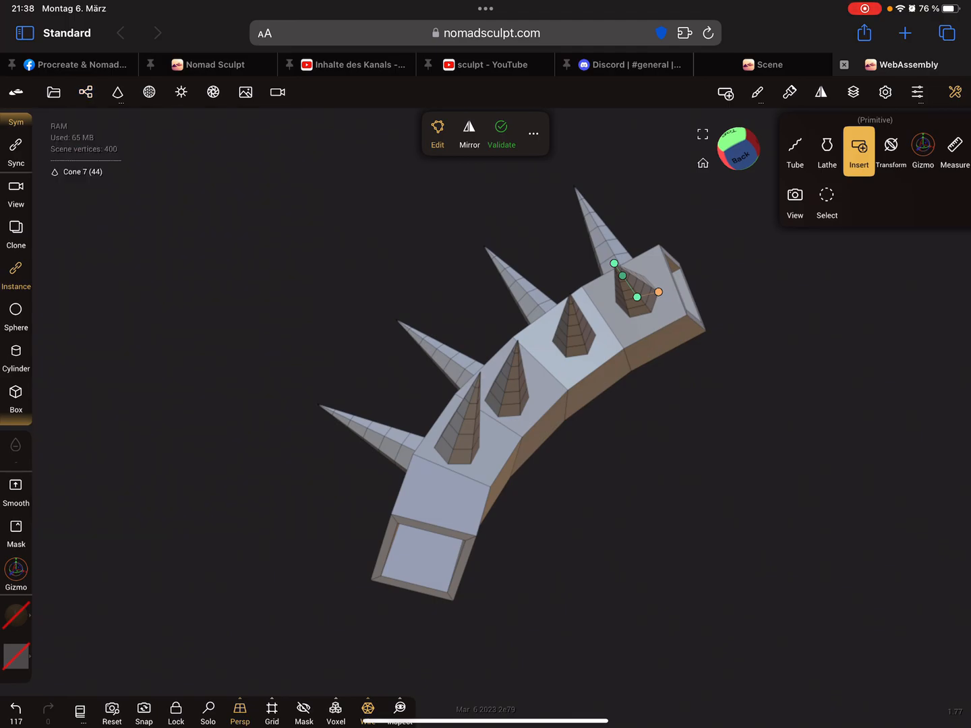
Step: Show Cone 7's primitive settings: six divisions, radius 0.5, height 2.67
{"action": "left_click", "coordinate": [86, 92]}
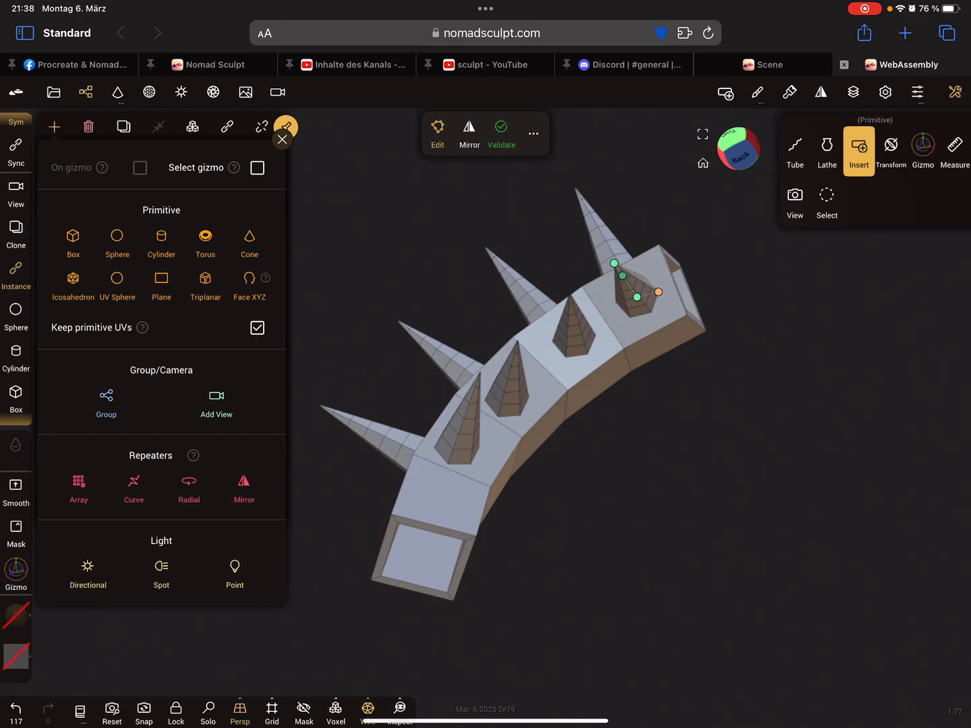
{"action": "left_click", "coordinate": [260, 133]}
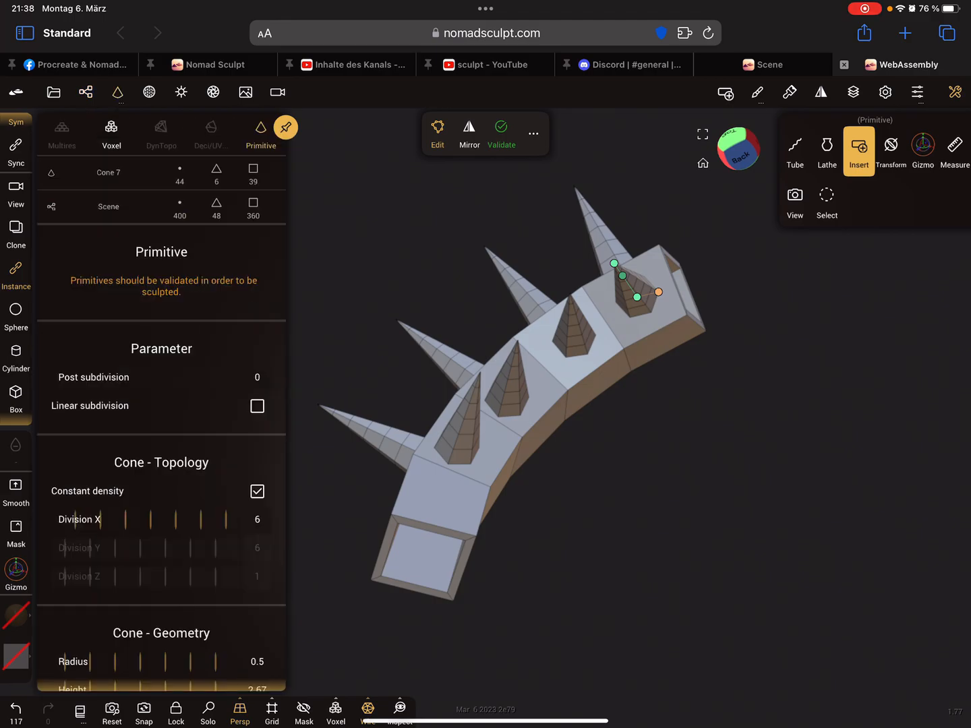
{"action": "scroll", "scroll_direction": "down", "scroll_amount": 3}
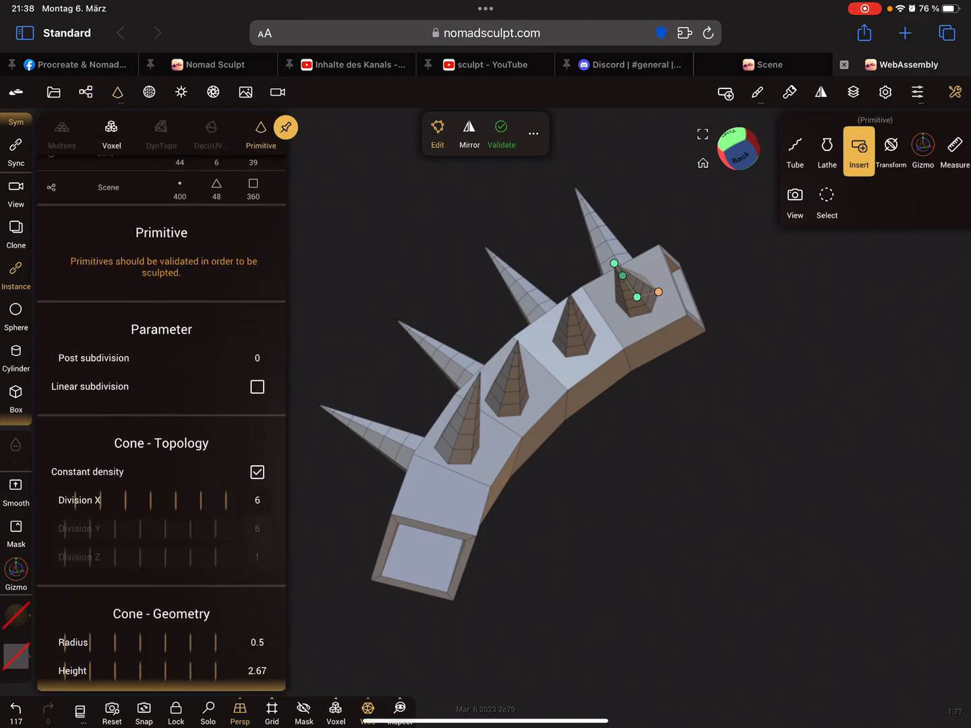
{"action": "scroll", "scroll_direction": "down", "scroll_amount": 3}
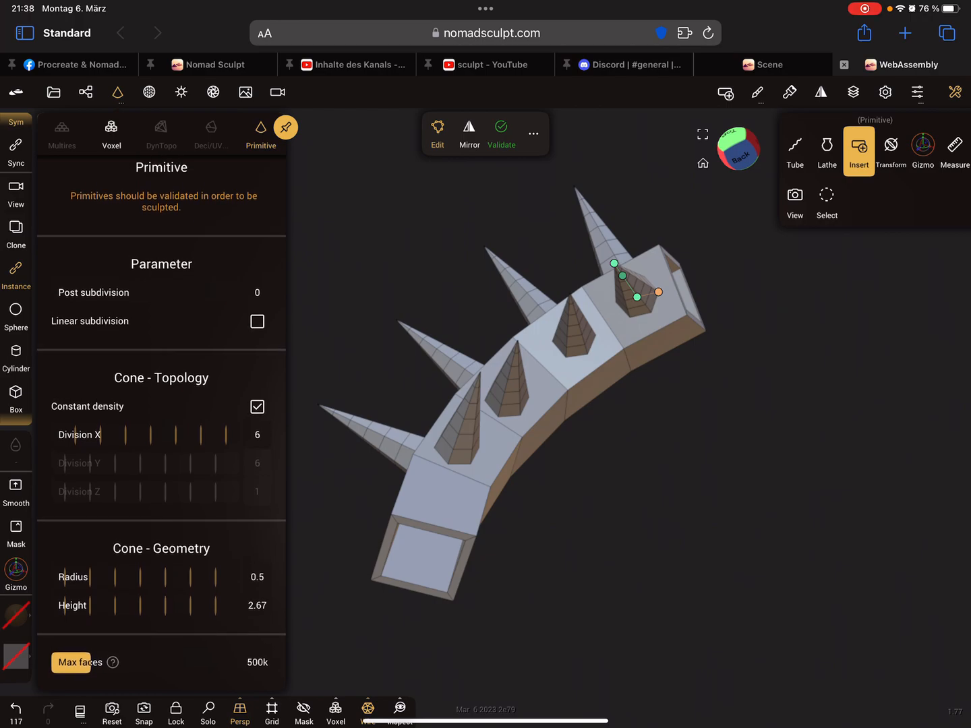